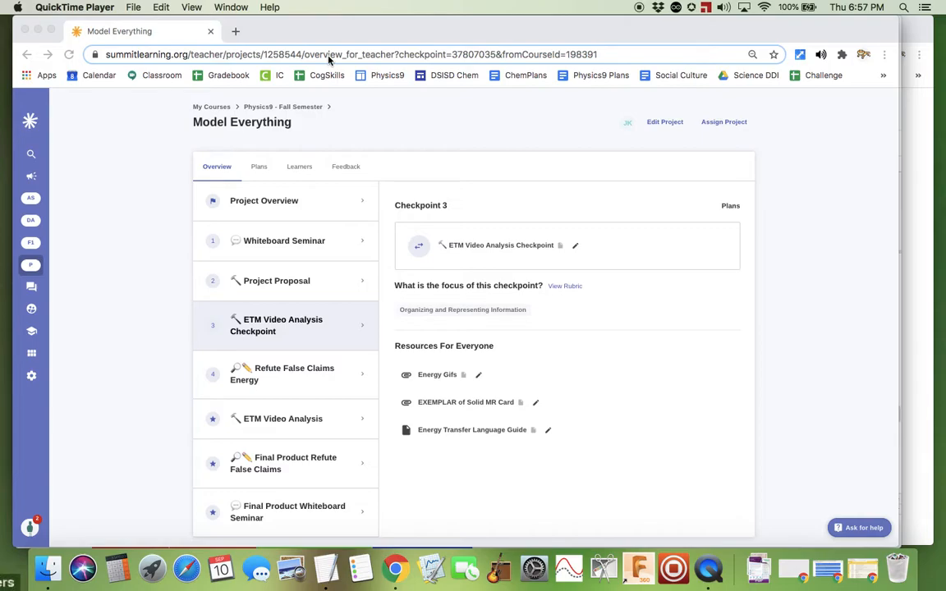
mouse_move(271, 331)
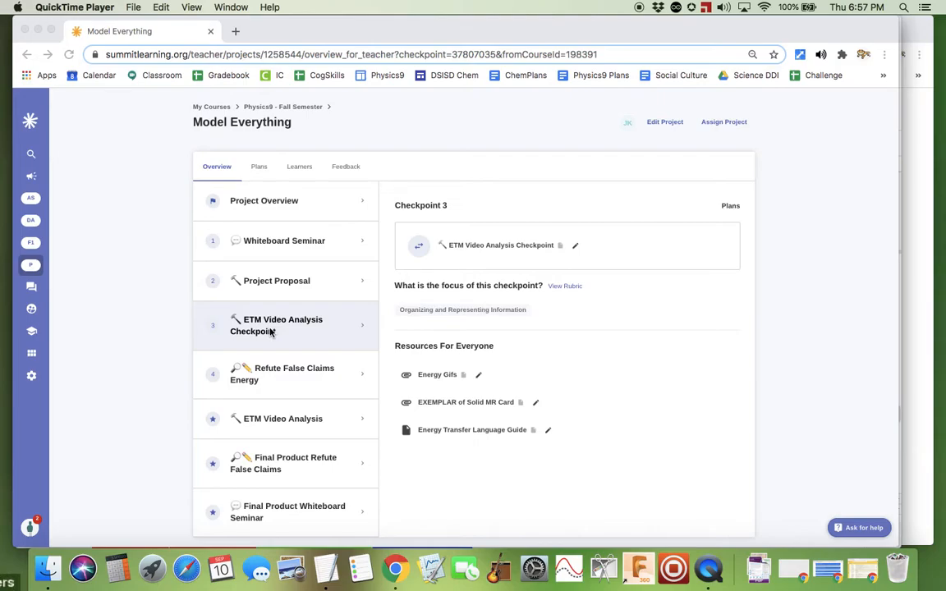
mouse_move(310, 344)
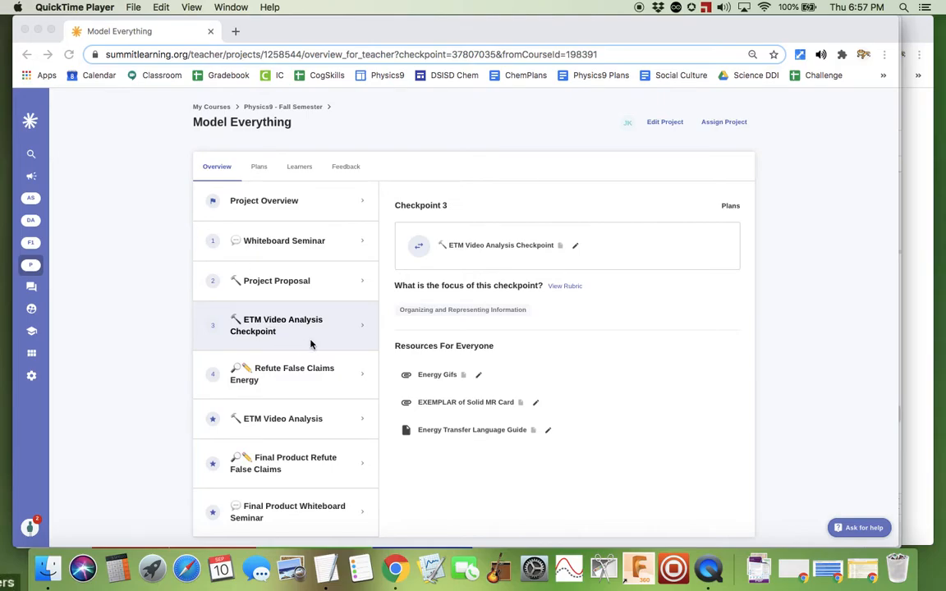
mouse_move(304, 341)
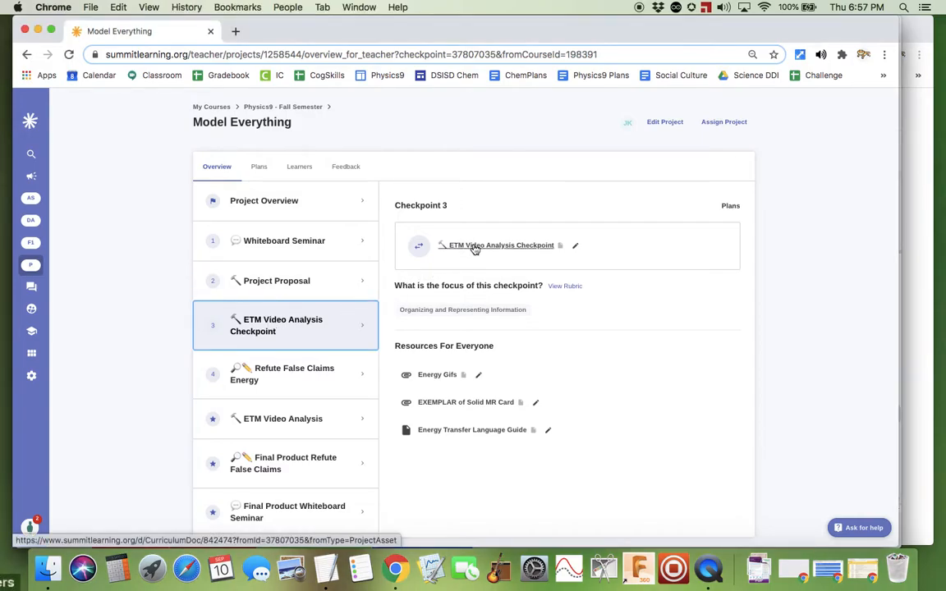
Step: Open the ETM Video Analysis Checkpoint slides from the Checkpoint 3 resource link
click(501, 244)
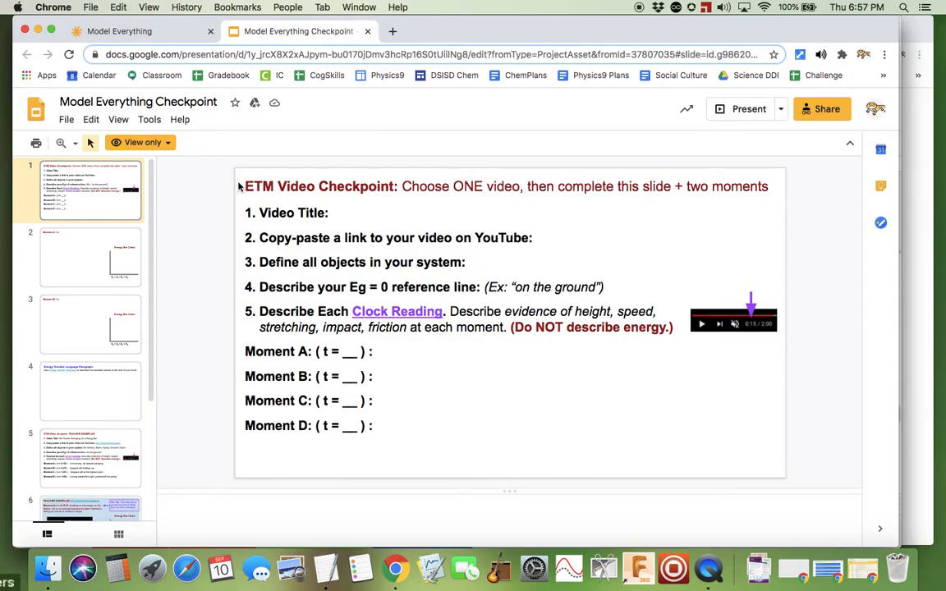
mouse_move(392, 219)
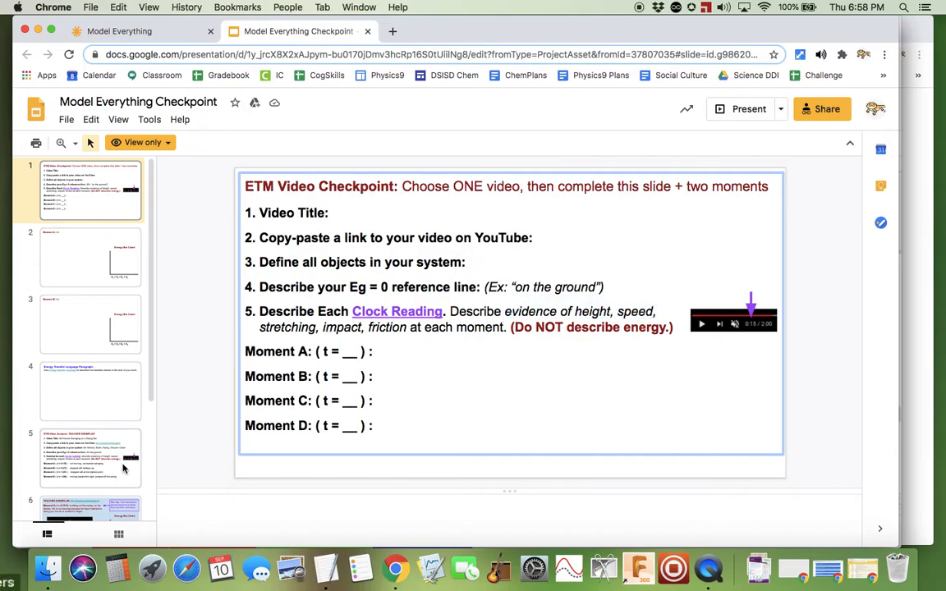
mouse_move(93, 468)
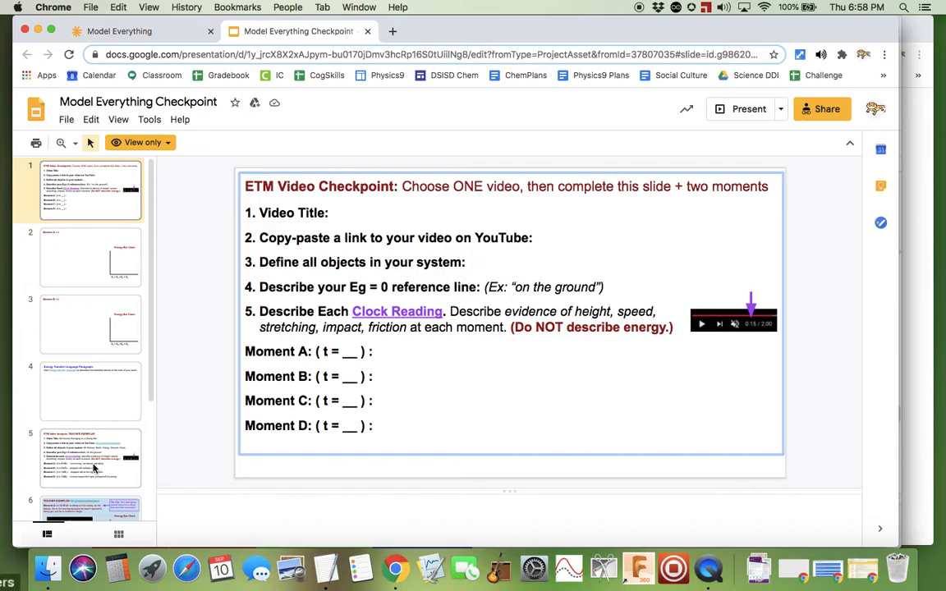
Step: Show the teacher exemplar slide (slide 5) with its sample video, objects and moments
click(91, 458)
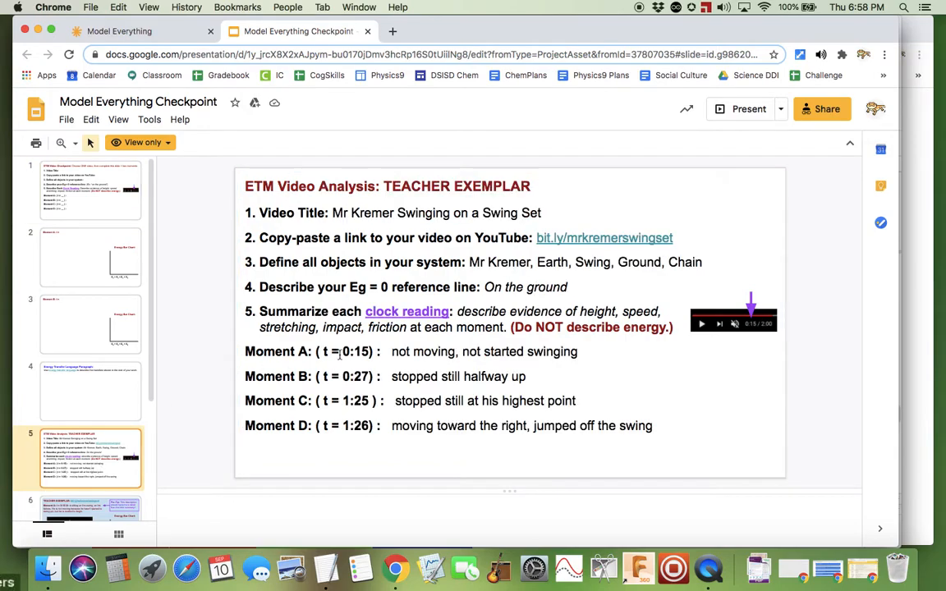
scroll(down, 3)
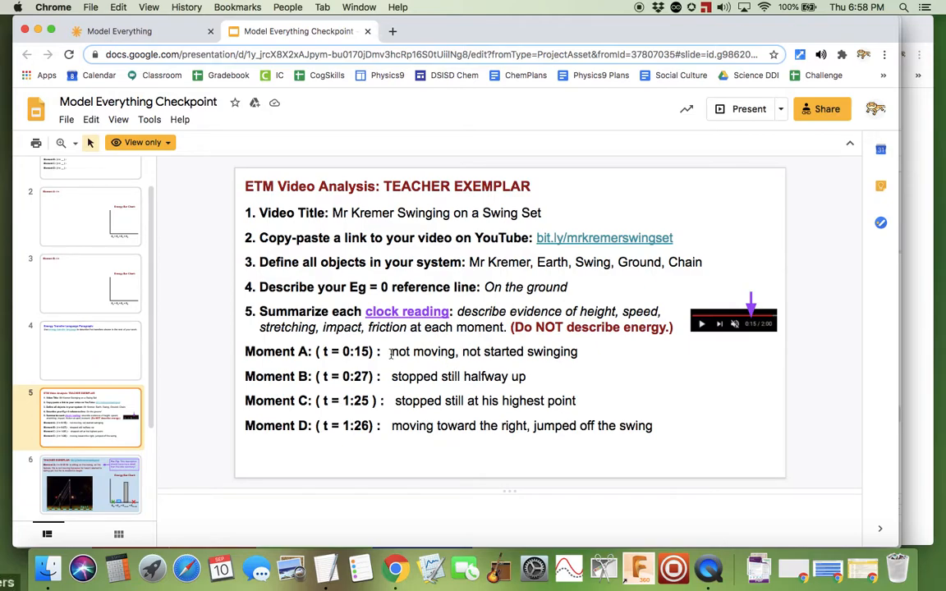
mouse_move(443, 357)
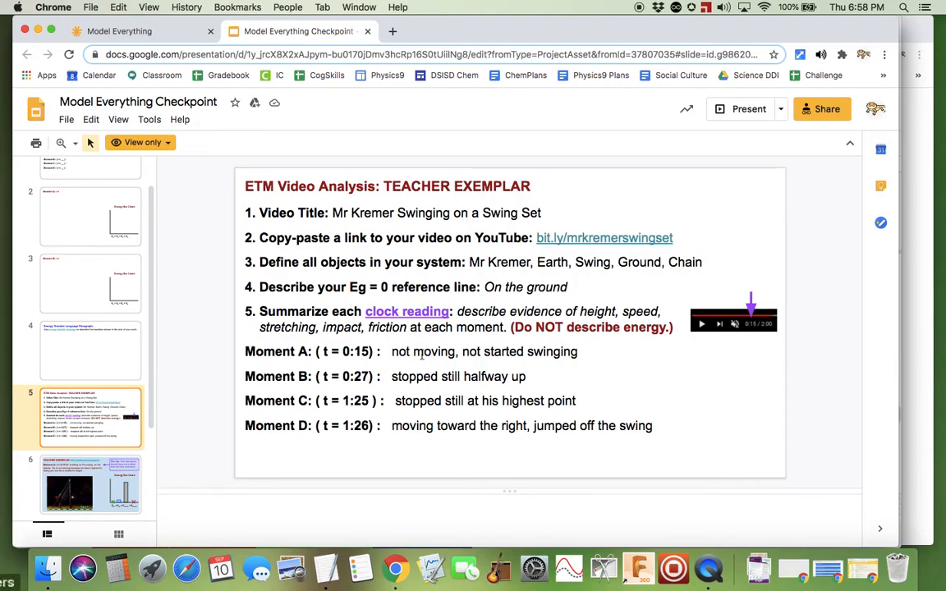
mouse_move(583, 344)
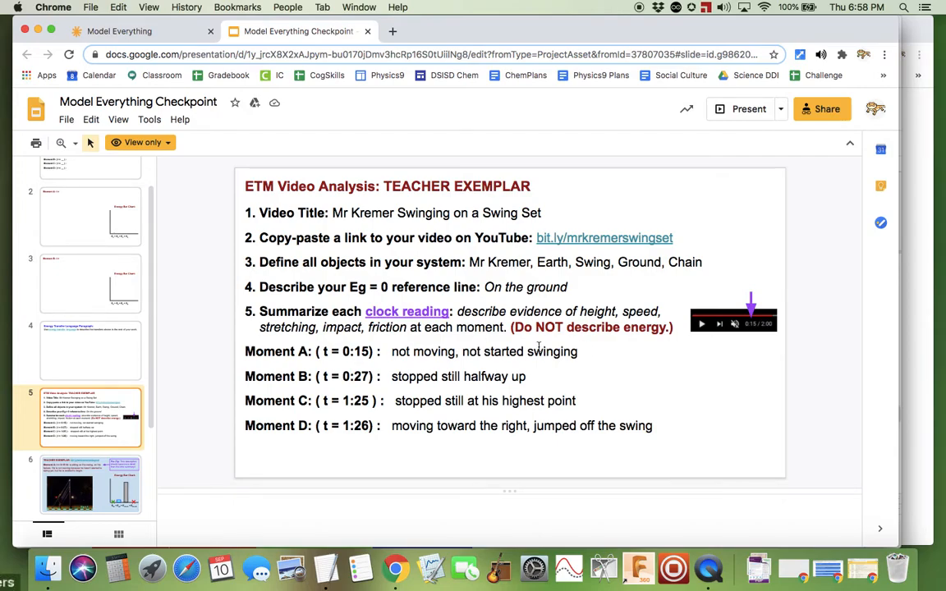
mouse_move(397, 344)
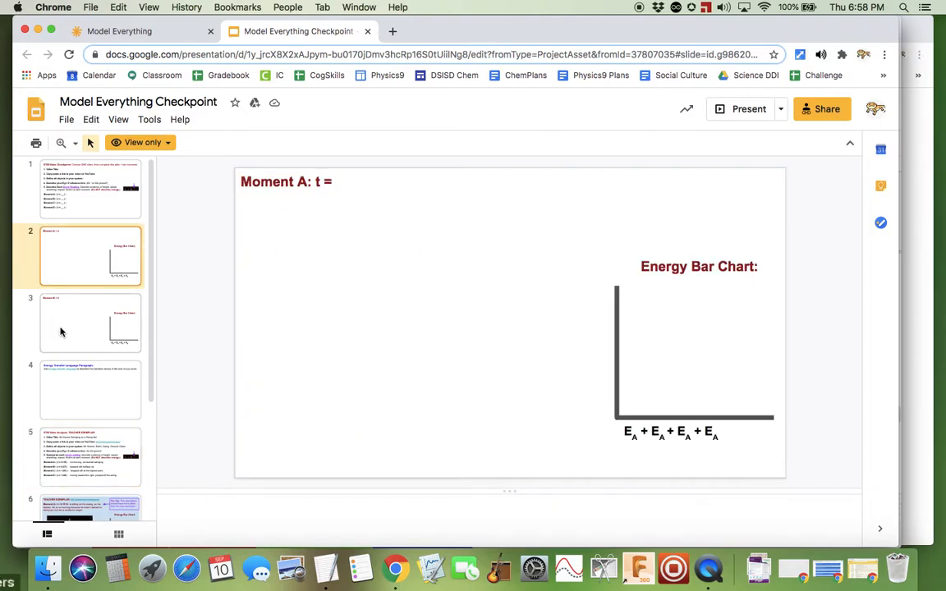
Step: View the Moment B slide, then the exemplar Moment A energy bar chart slide
click(90, 323)
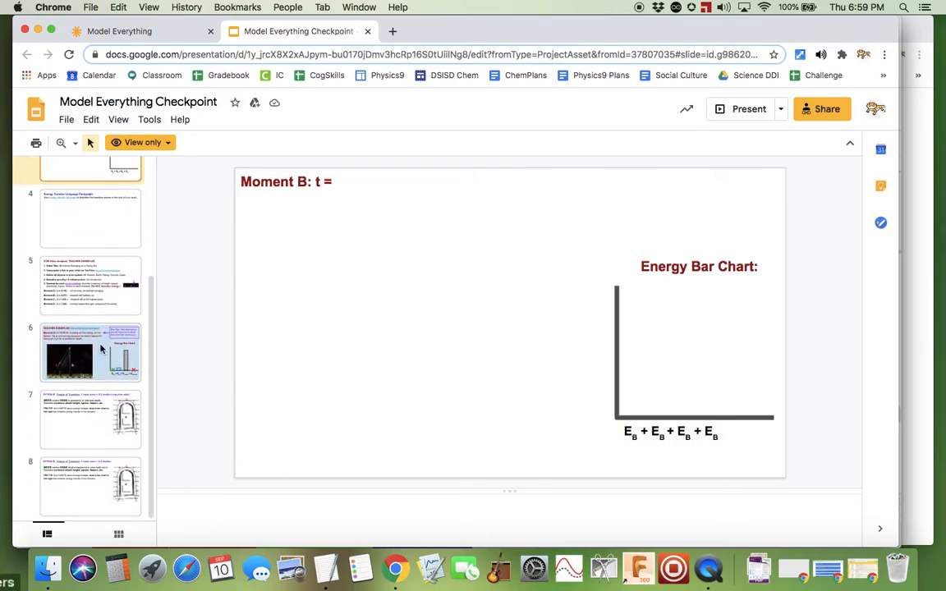
click(90, 353)
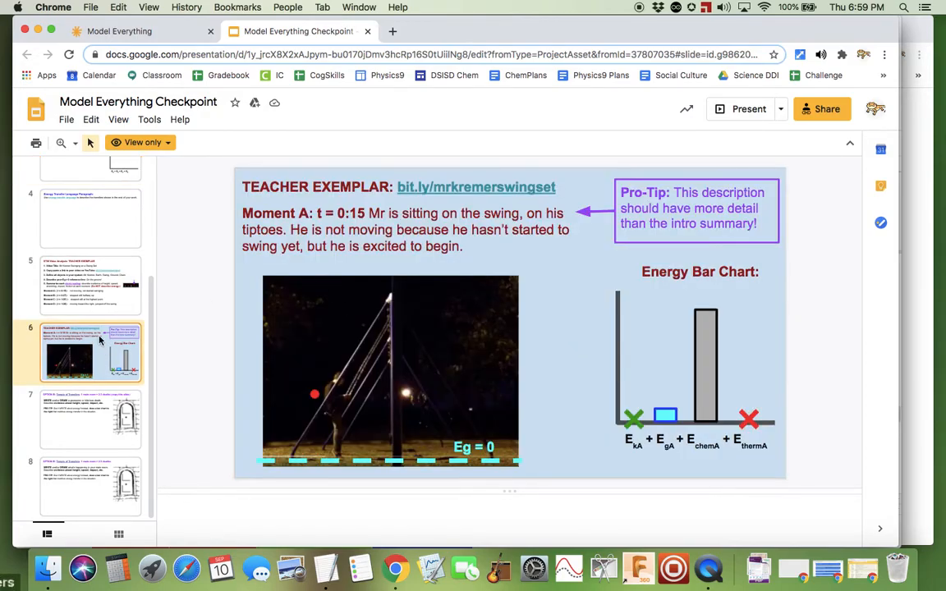
mouse_move(678, 297)
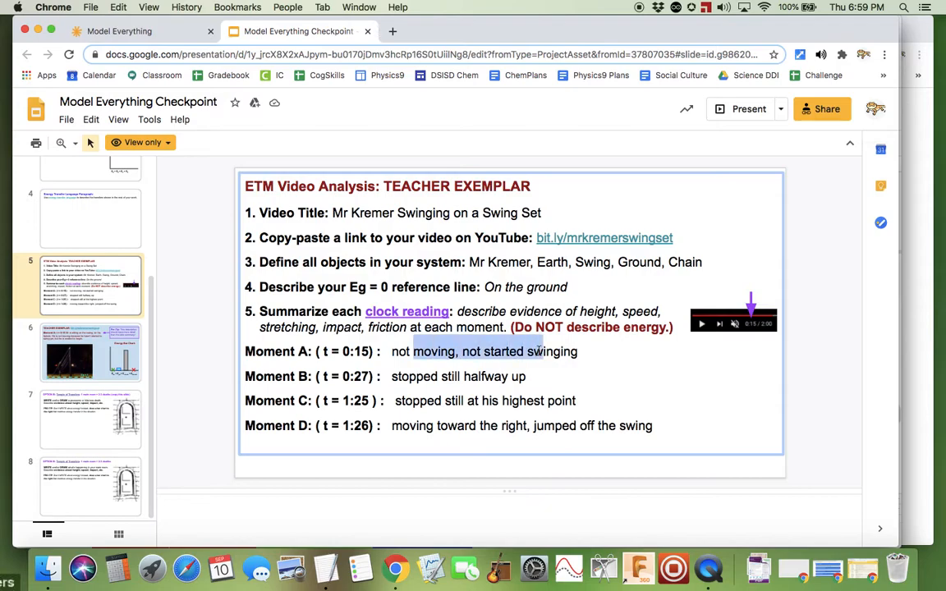
Step: Clear the exemplar text selection and show the Option B: Temple of Transfers slide
click(185, 373)
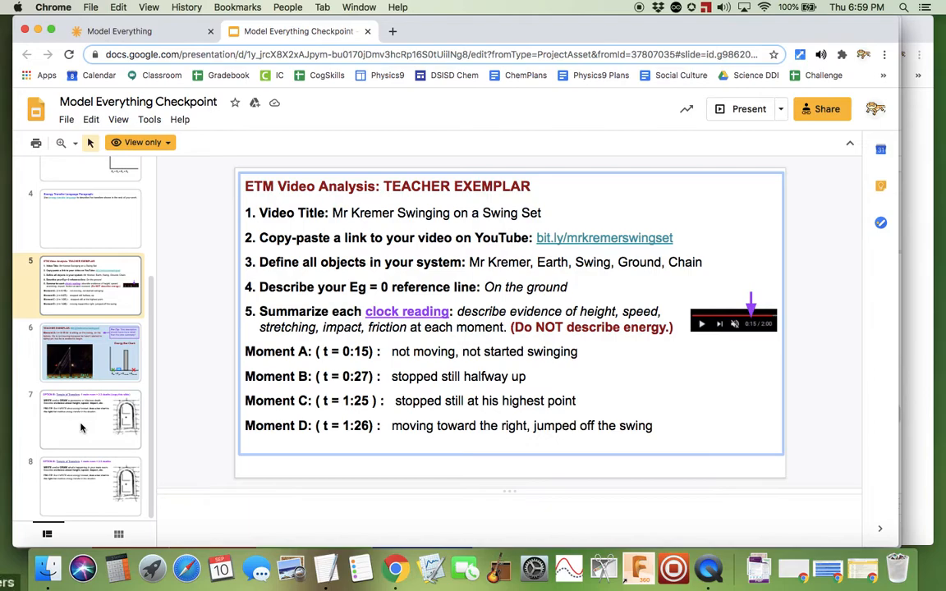
click(90, 418)
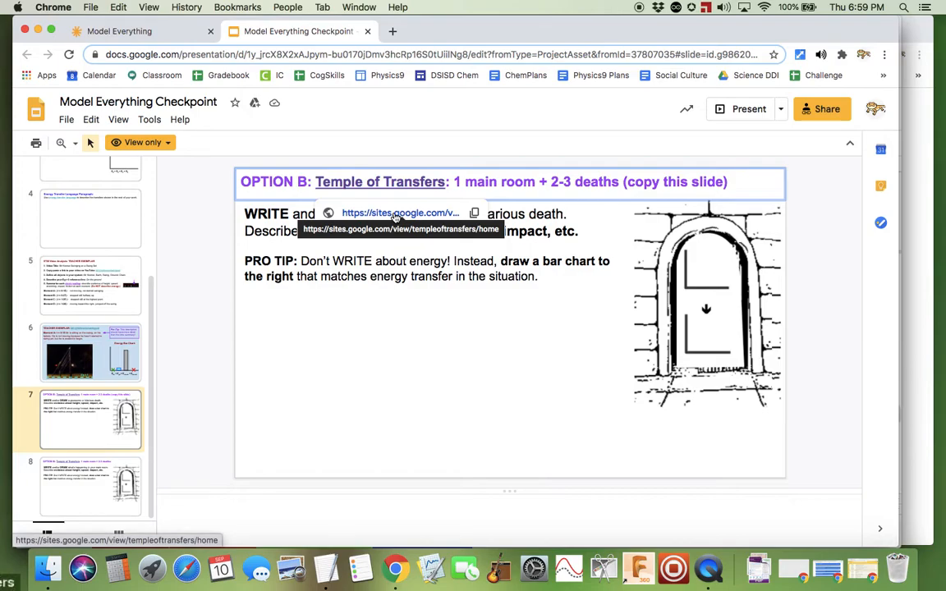
Step: Open the Temple of Transfers RollingBall2 student page and scroll to its door choices
click(400, 214)
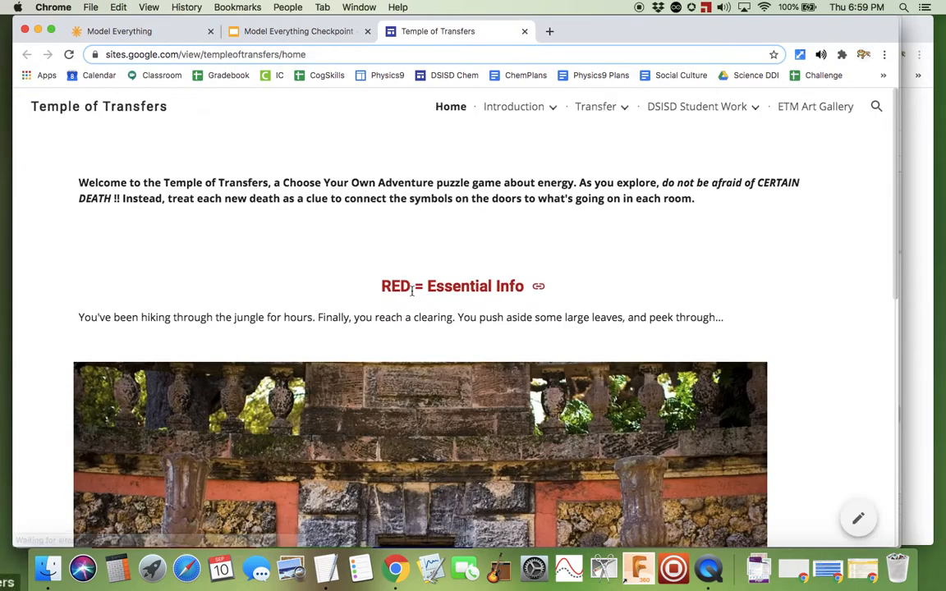
click(697, 106)
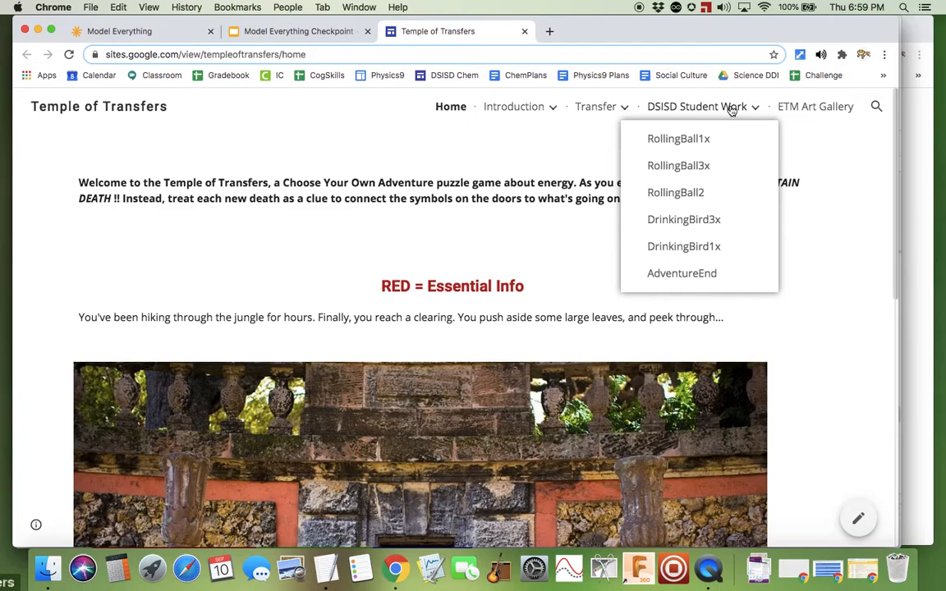
click(675, 192)
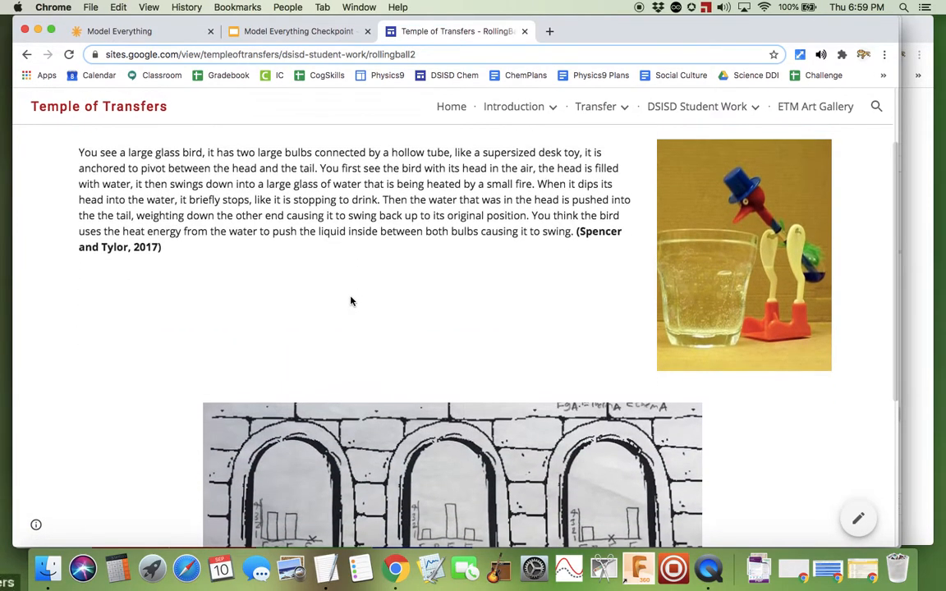
scroll(down, 3)
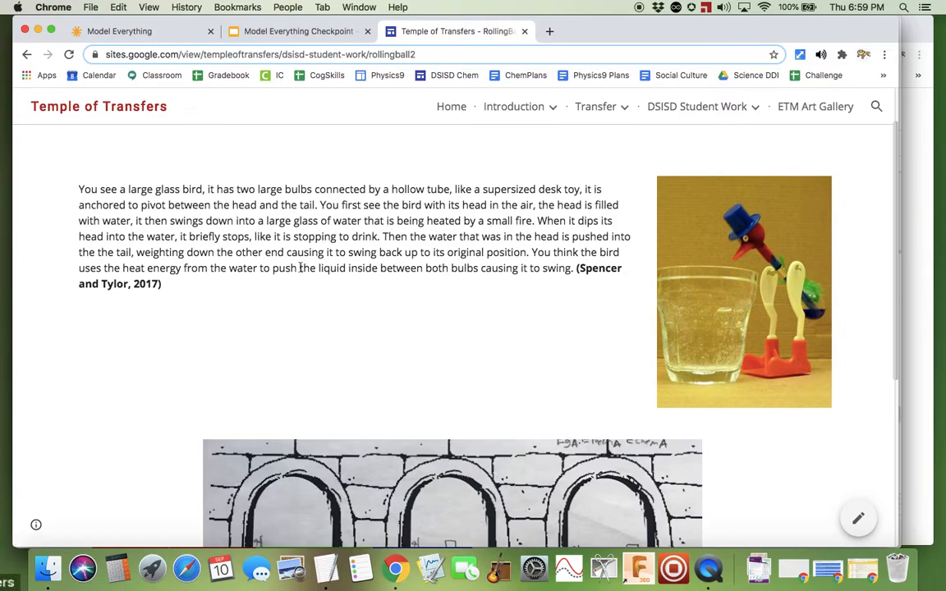
scroll(down, 3)
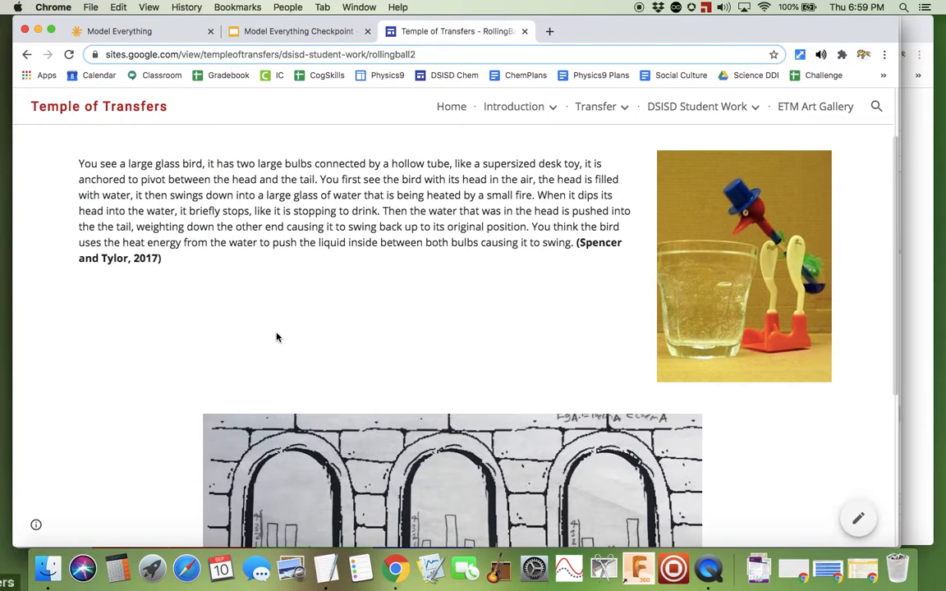
mouse_move(315, 301)
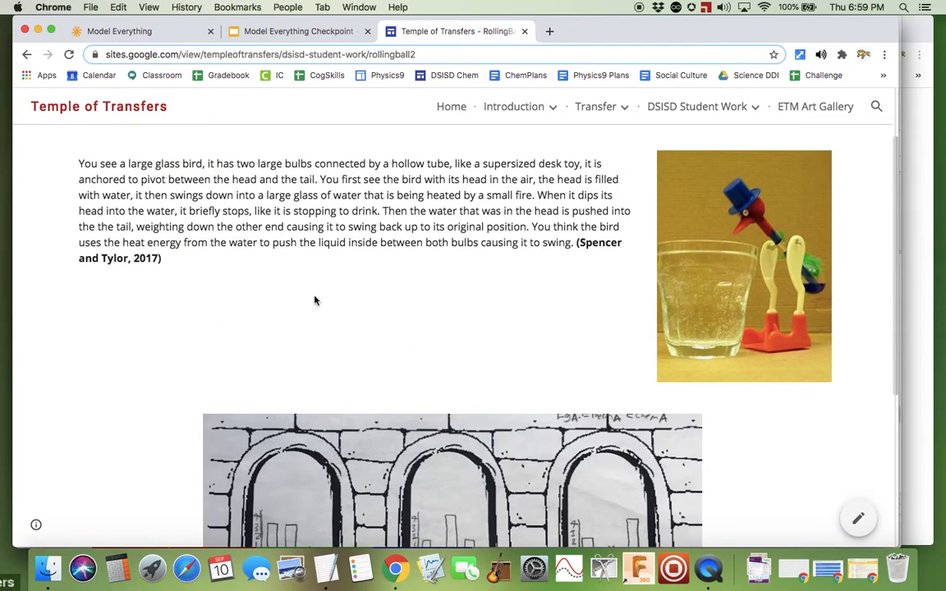
scroll(down, 3)
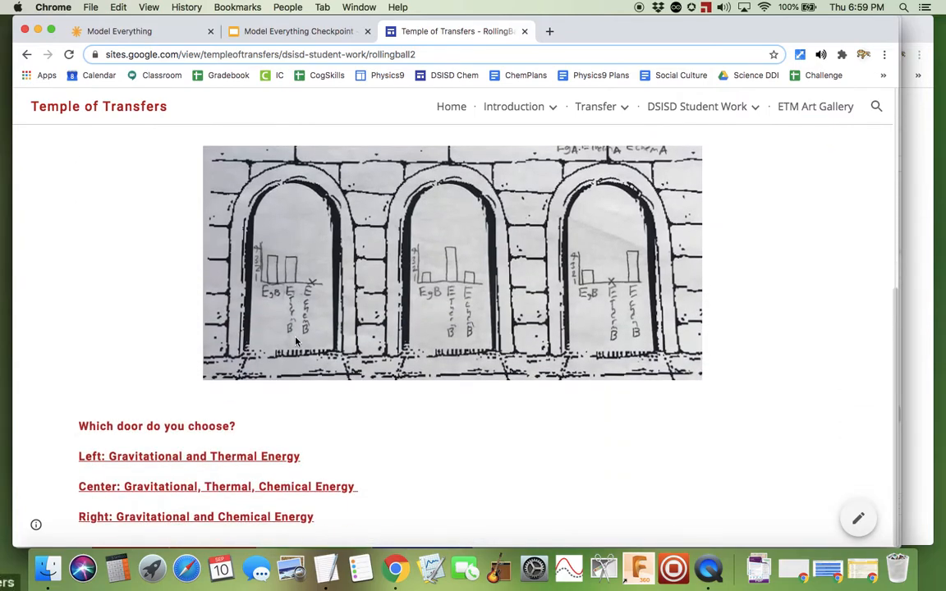
mouse_move(314, 429)
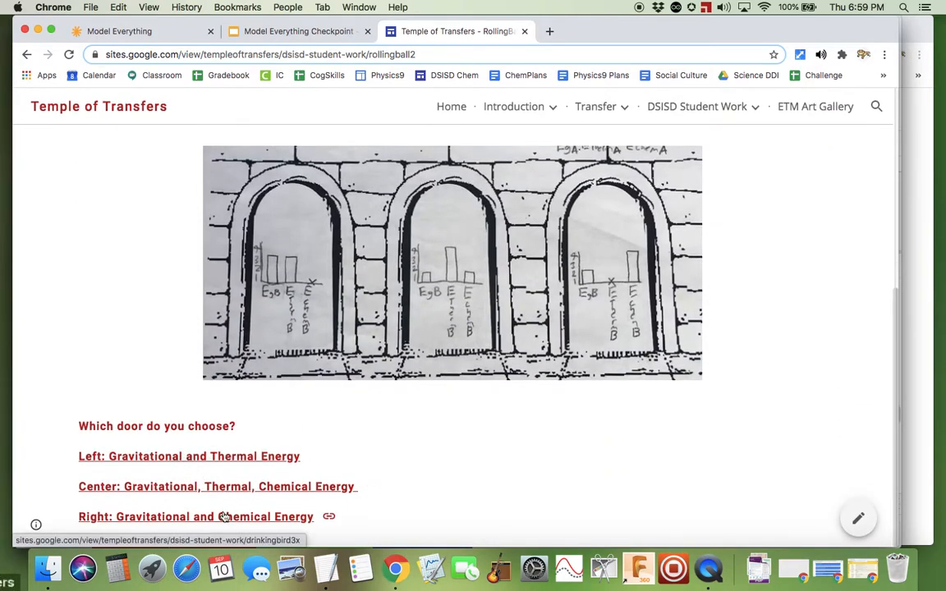
click(196, 516)
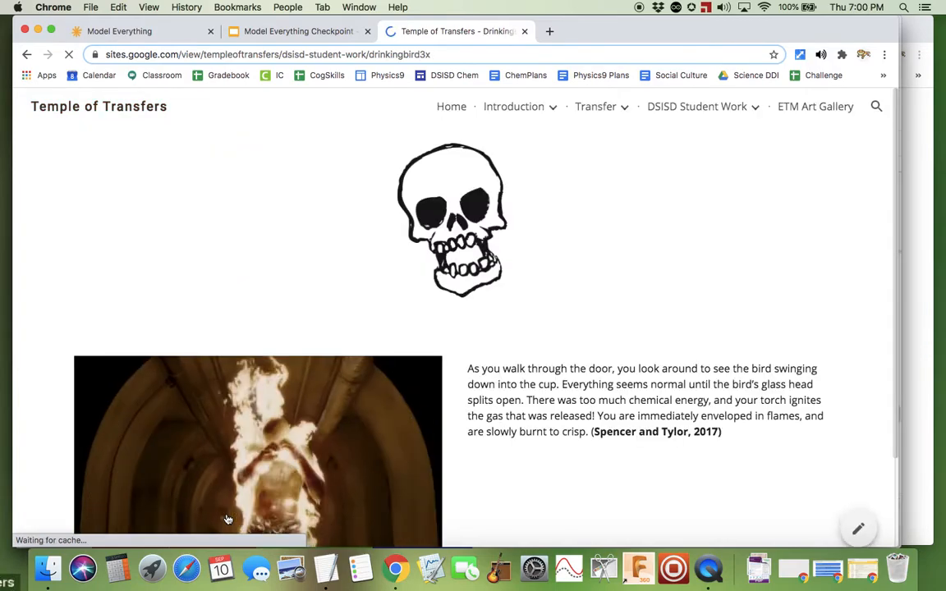
scroll(down, 3)
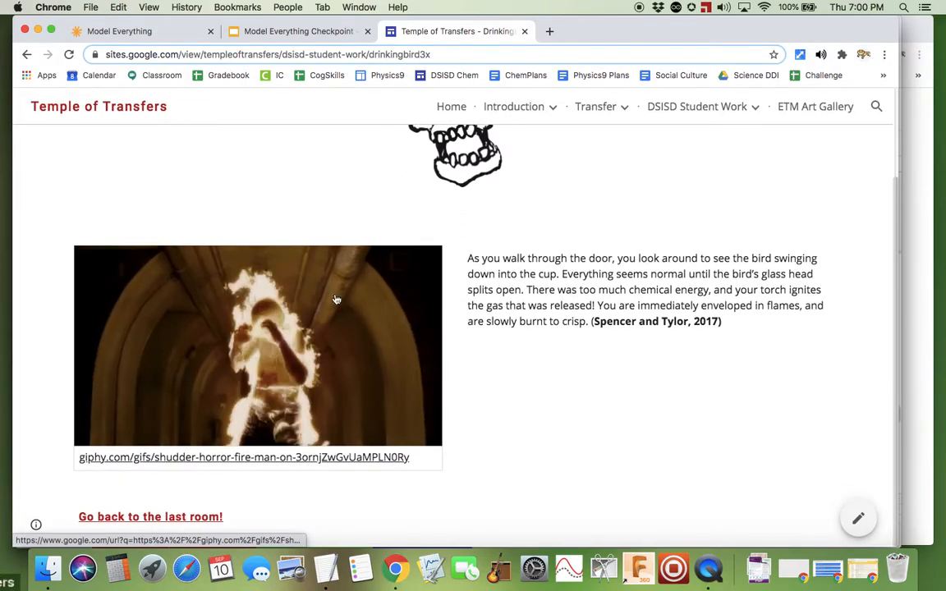
drag(469, 258, 567, 305)
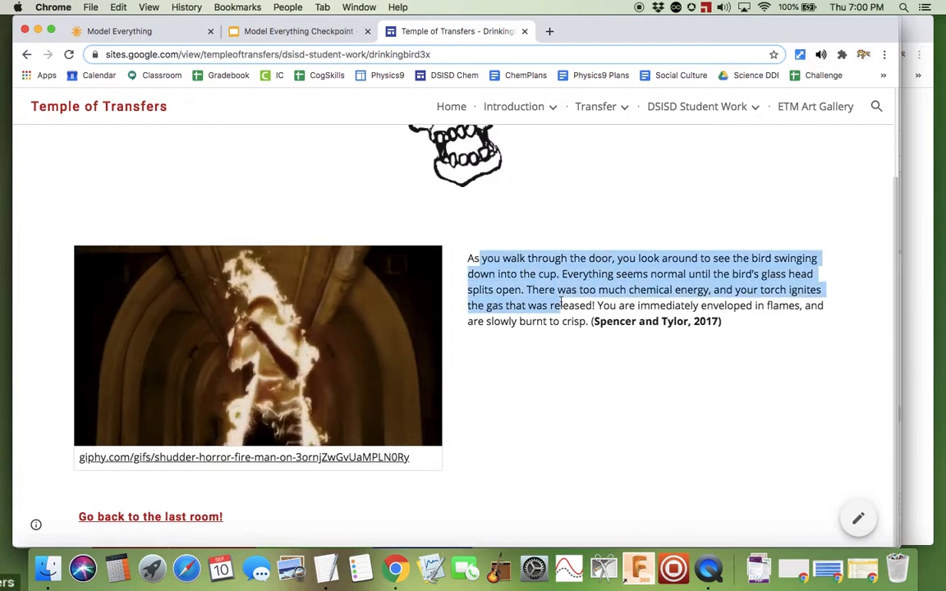
scroll(down, 3)
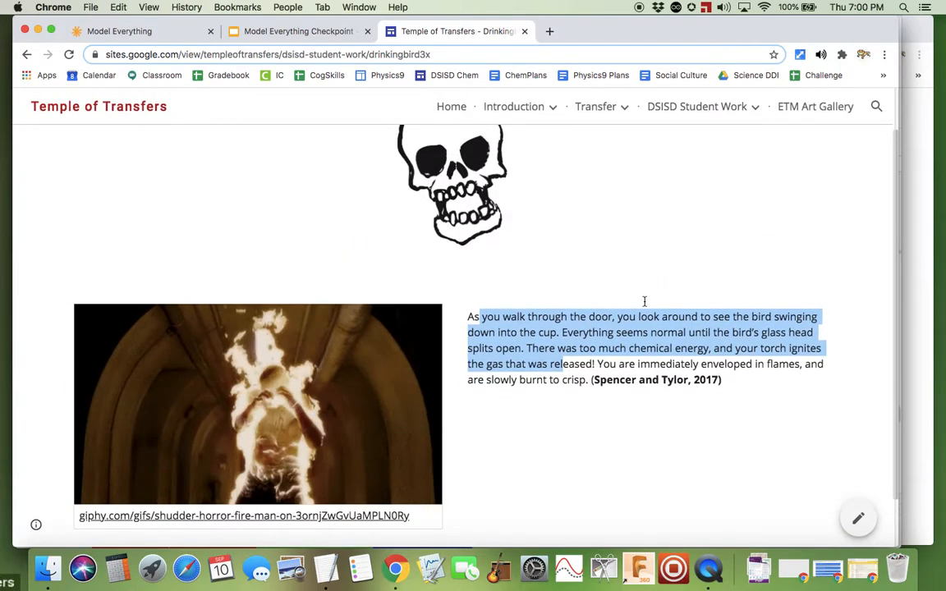
click(27, 54)
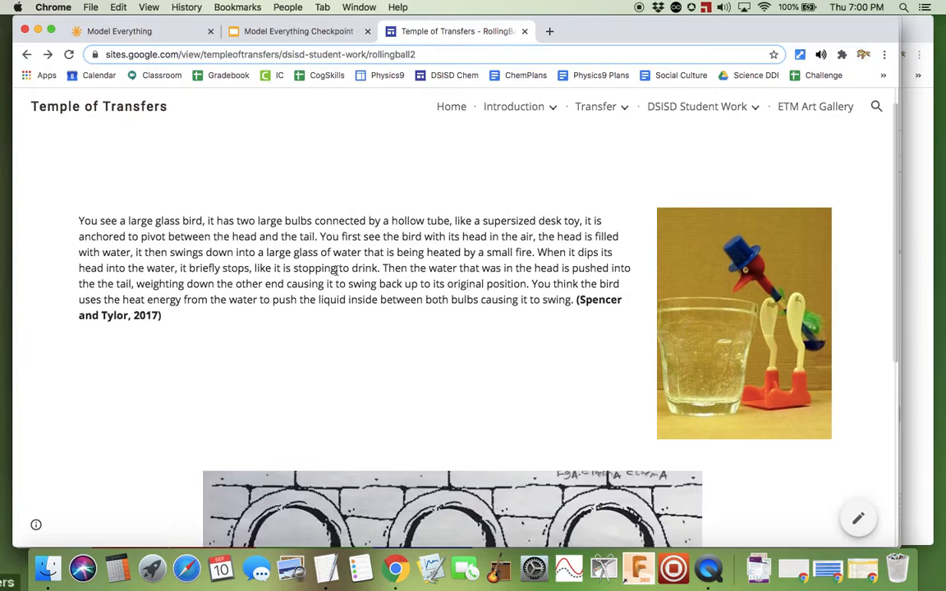
mouse_move(286, 105)
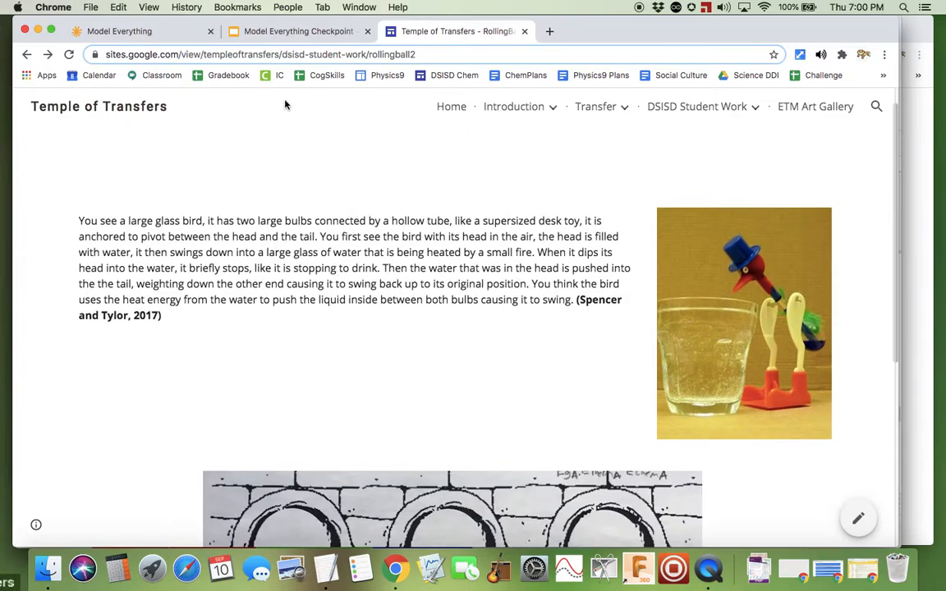
mouse_move(621, 134)
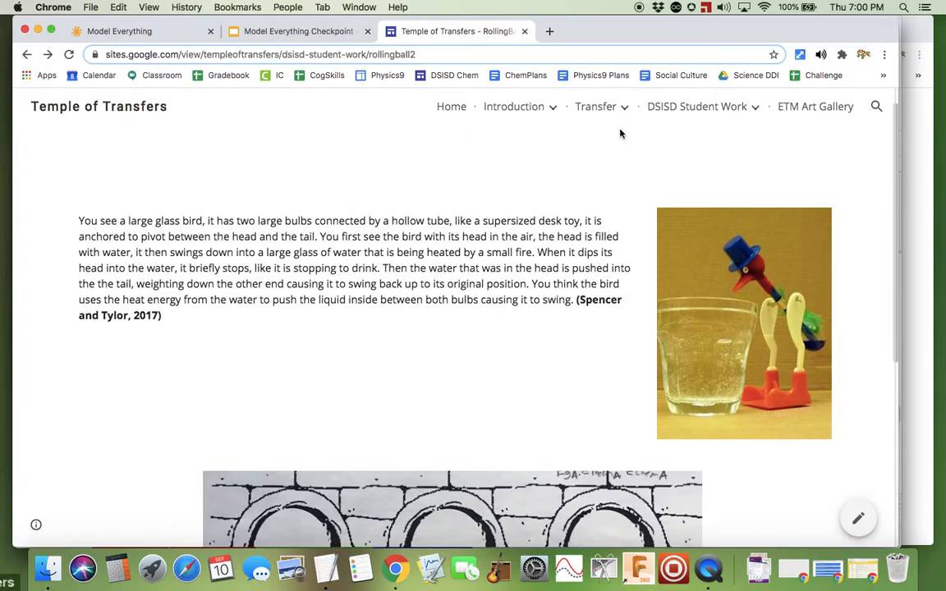
Step: Browse the DSISD Student Work room pages, then return to the checkpoint slides
click(697, 106)
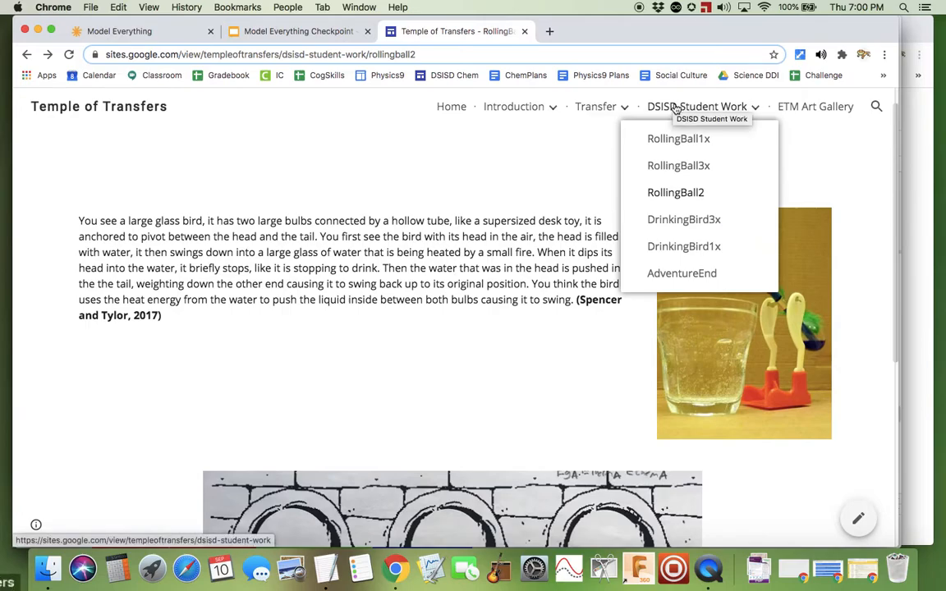
scroll(down, 3)
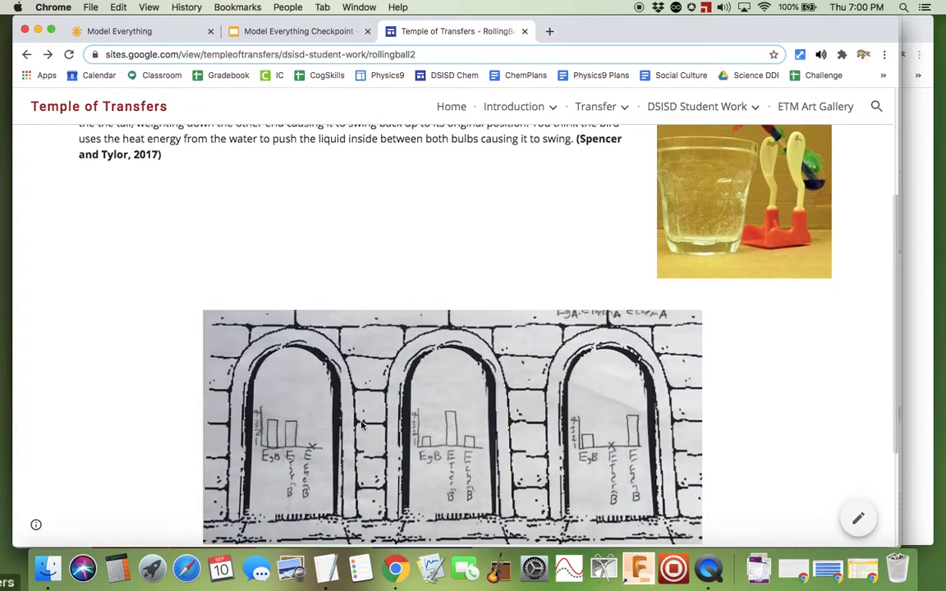
mouse_move(636, 456)
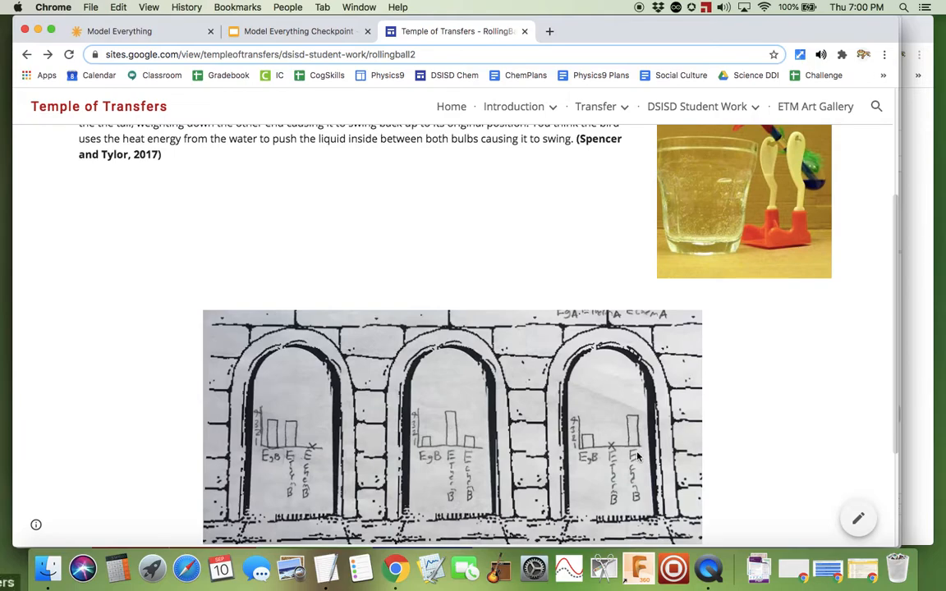
scroll(down, 3)
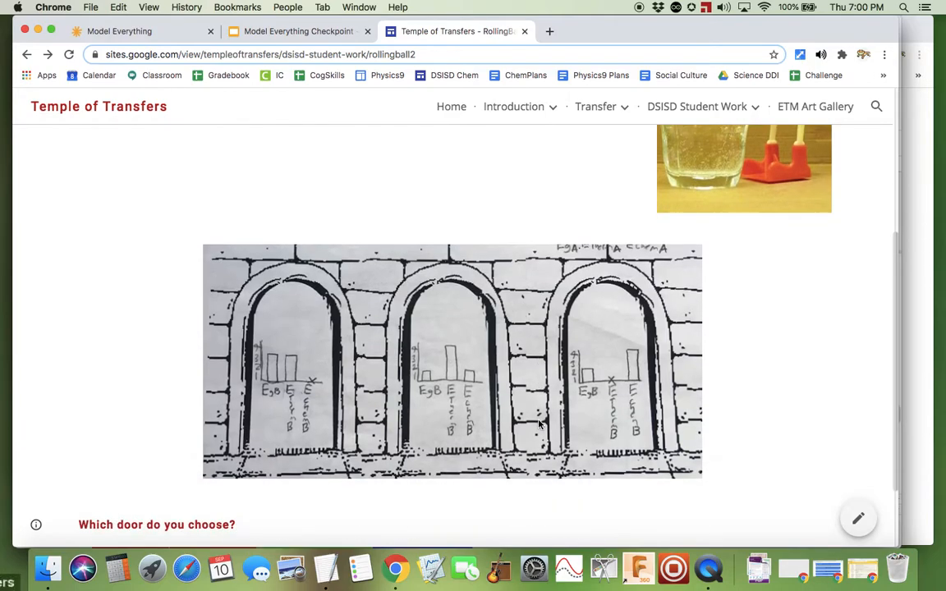
click(298, 31)
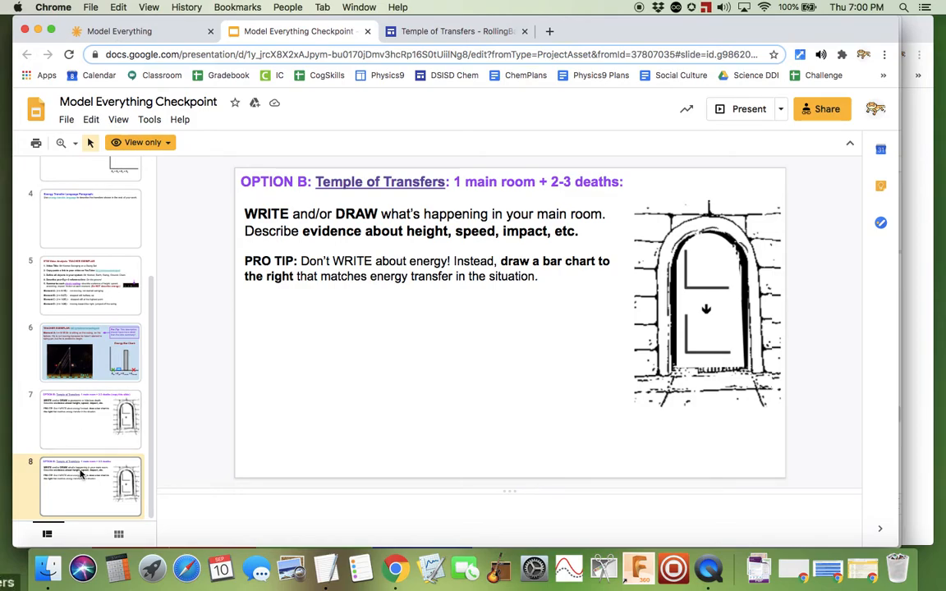
Step: Revisit the gruesome-death slide and the site's door drawing, then show the main room slide
click(91, 420)
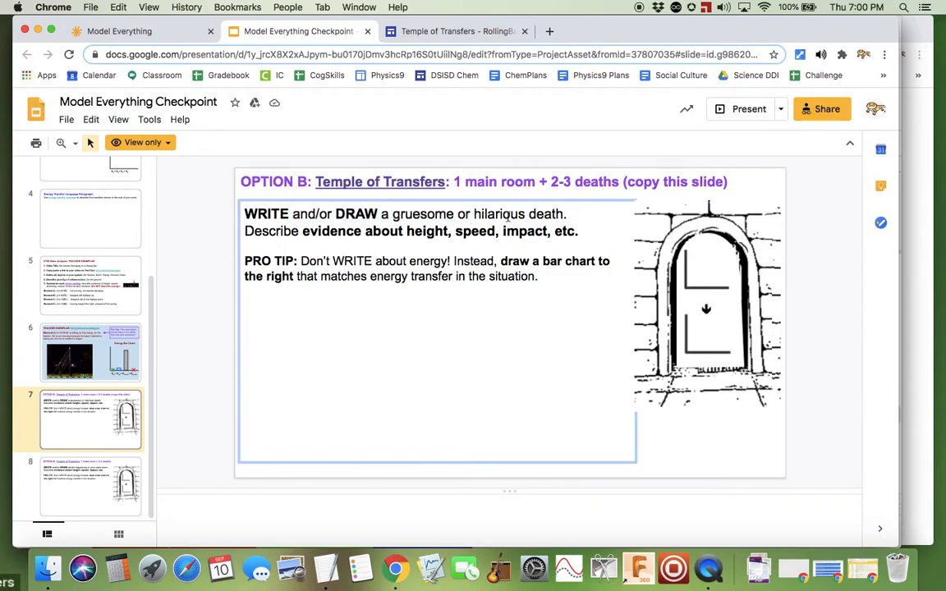
mouse_move(213, 232)
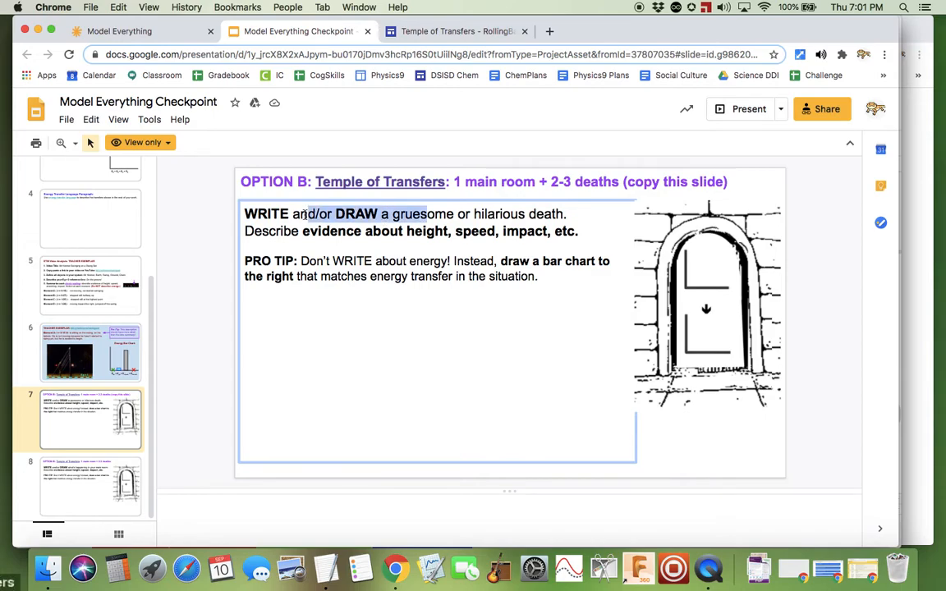
click(441, 214)
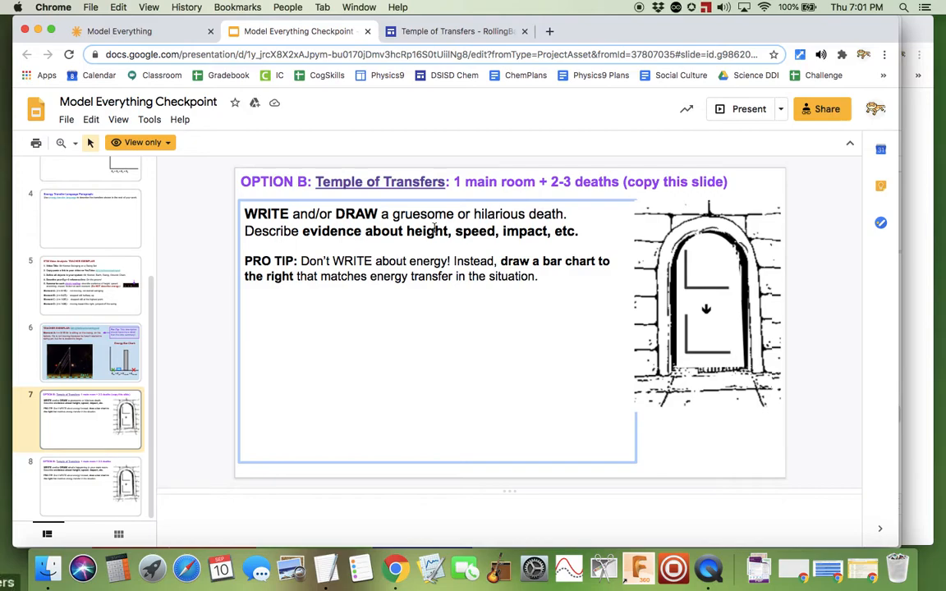
mouse_move(708, 294)
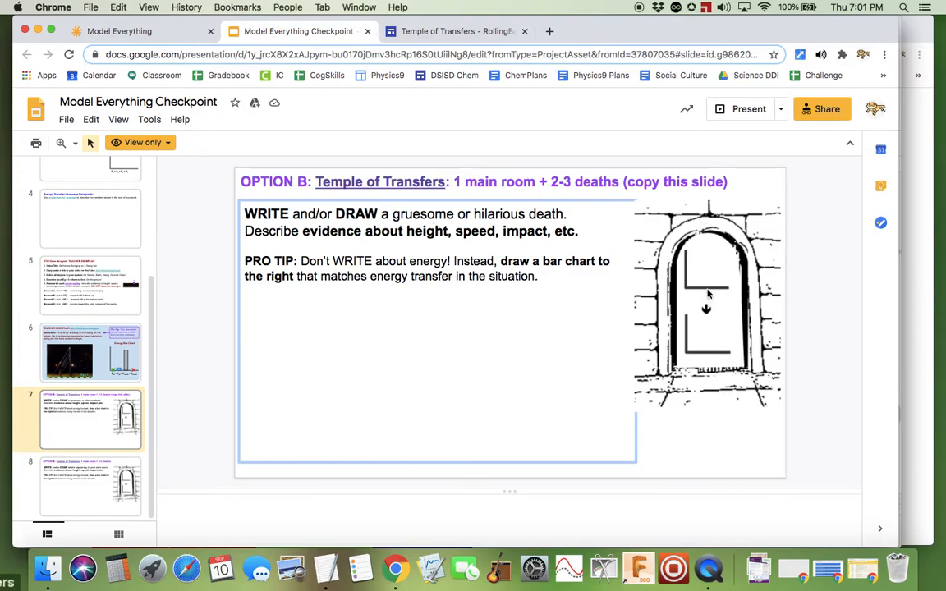
mouse_move(714, 354)
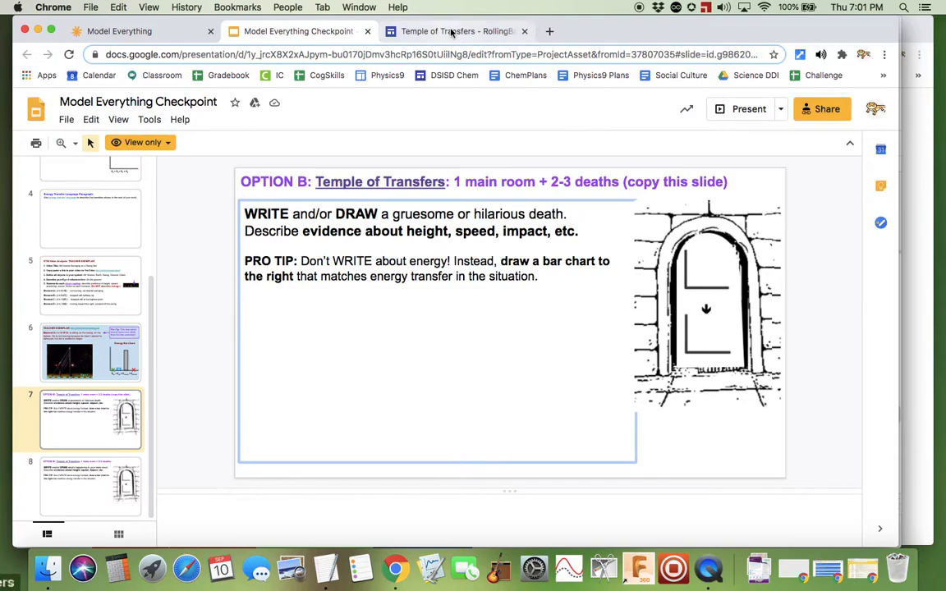
click(454, 32)
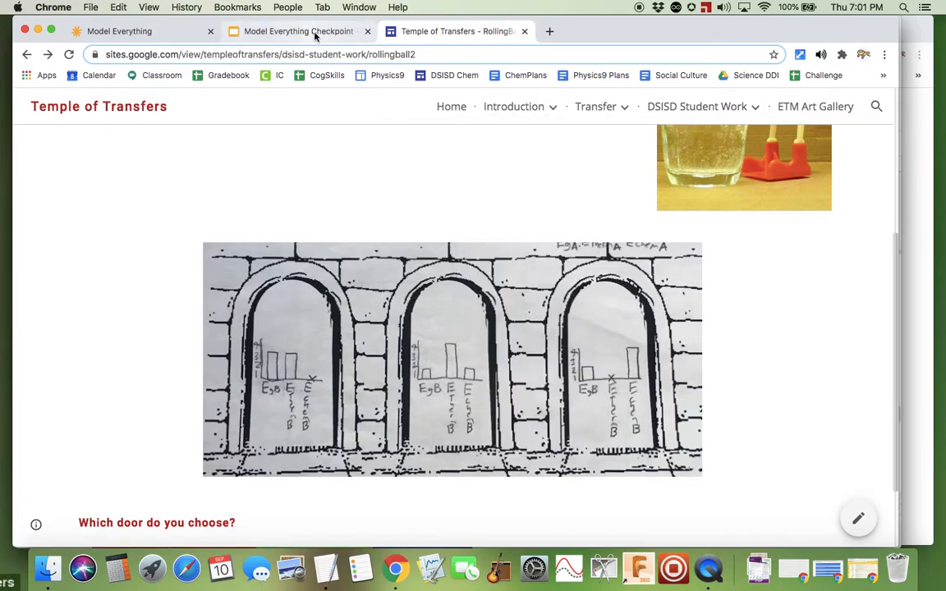
click(297, 32)
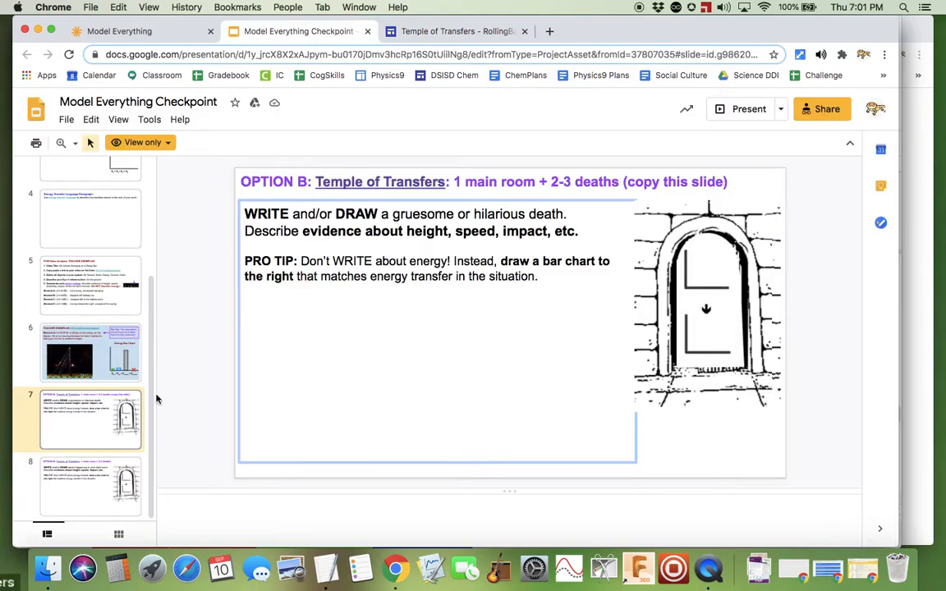
click(90, 484)
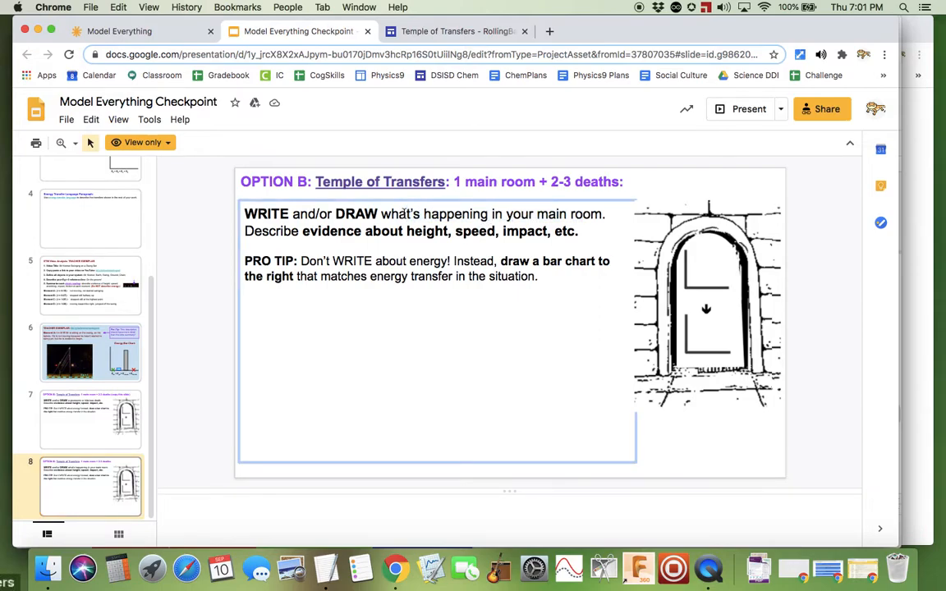
mouse_move(703, 324)
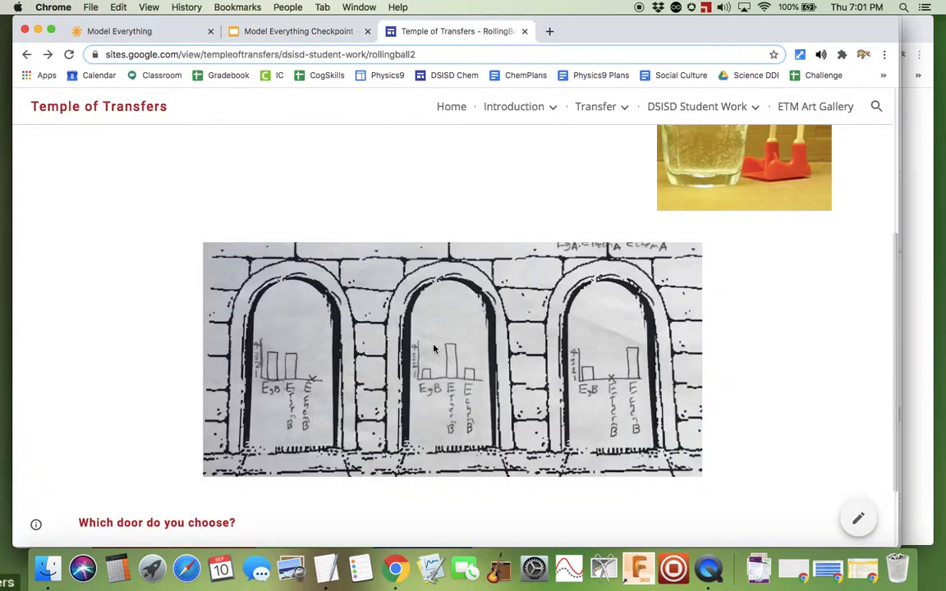
Step: Visit the frozen-pendulum TransPendulum0 room, then open the TransPendulum1 room page
click(514, 106)
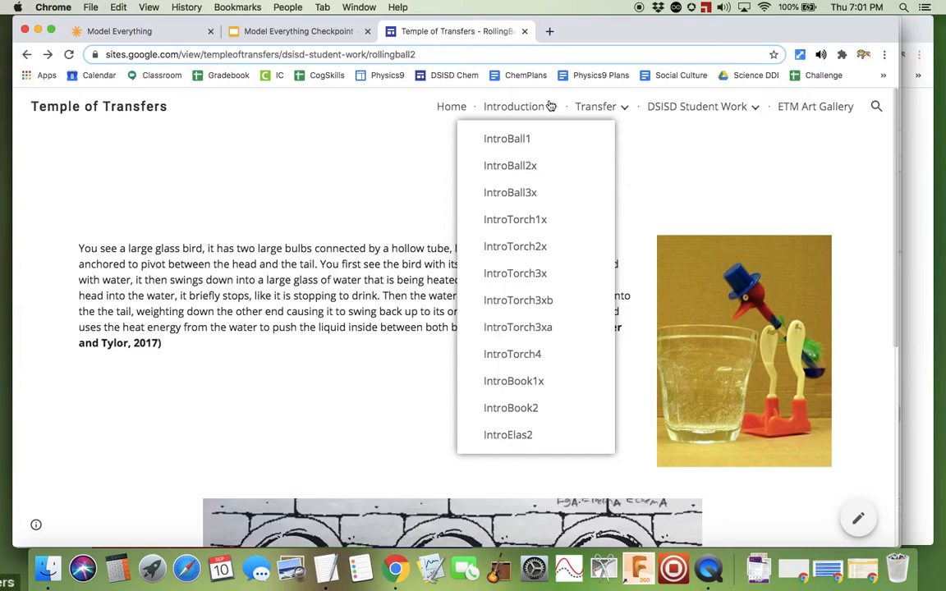
mouse_move(513, 354)
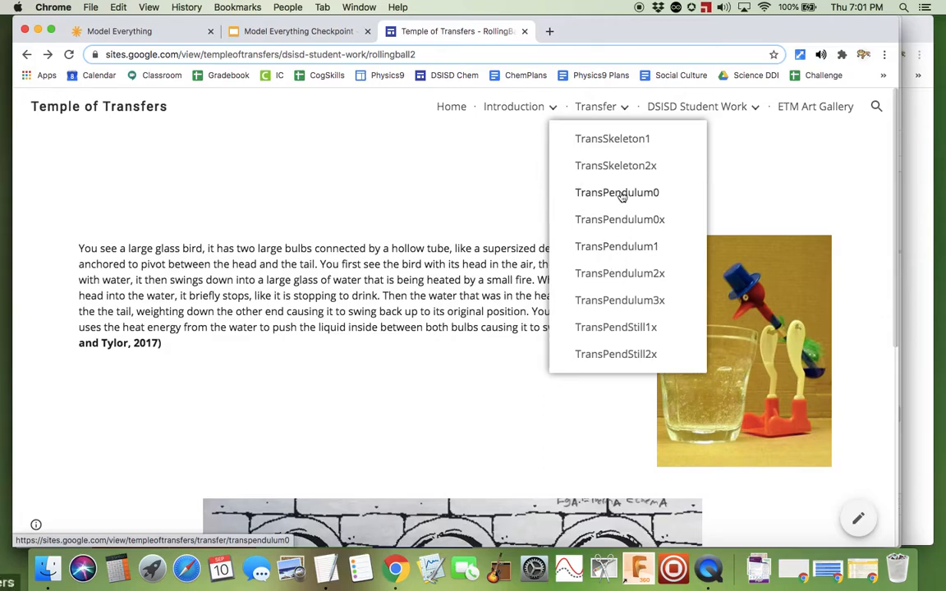
click(617, 192)
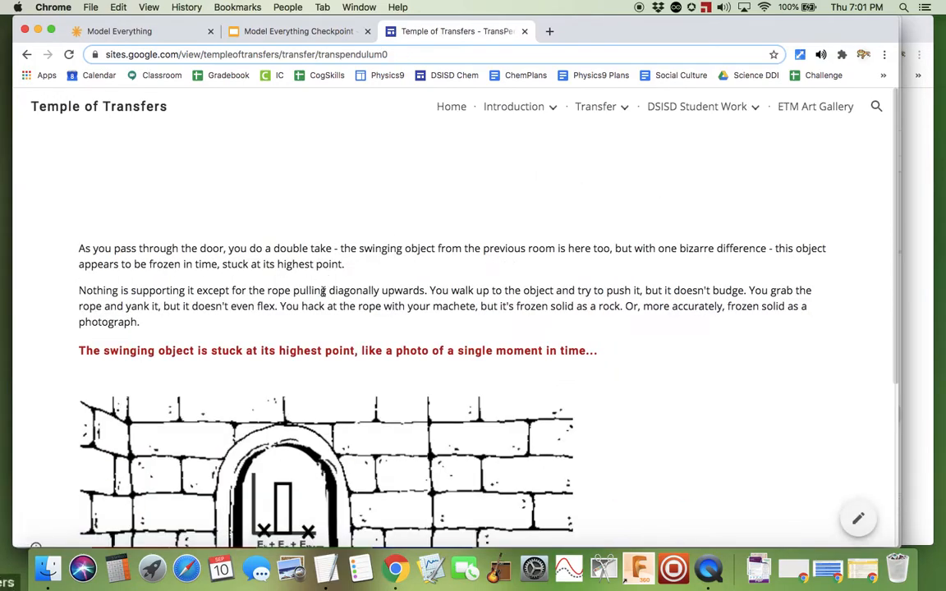
click(596, 106)
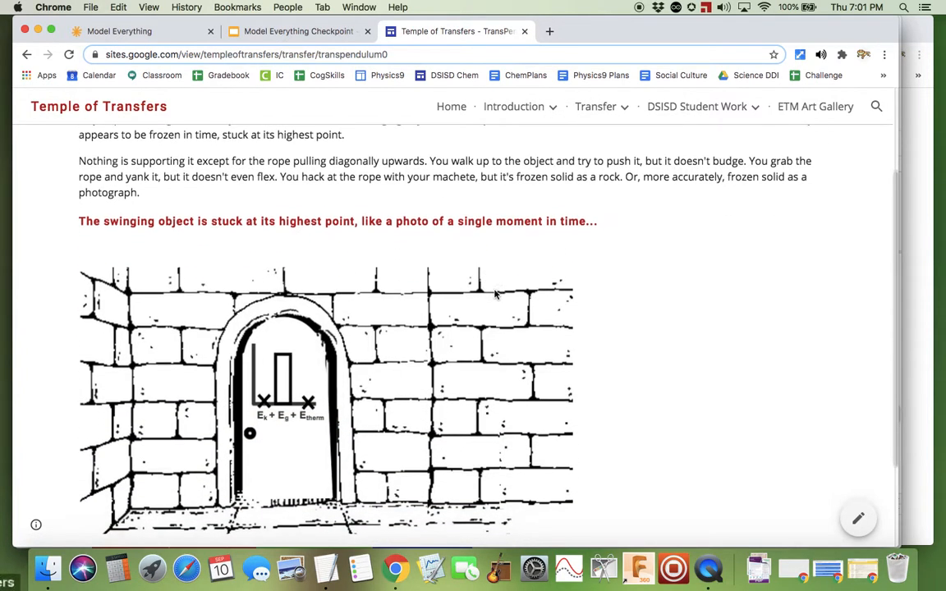
click(595, 106)
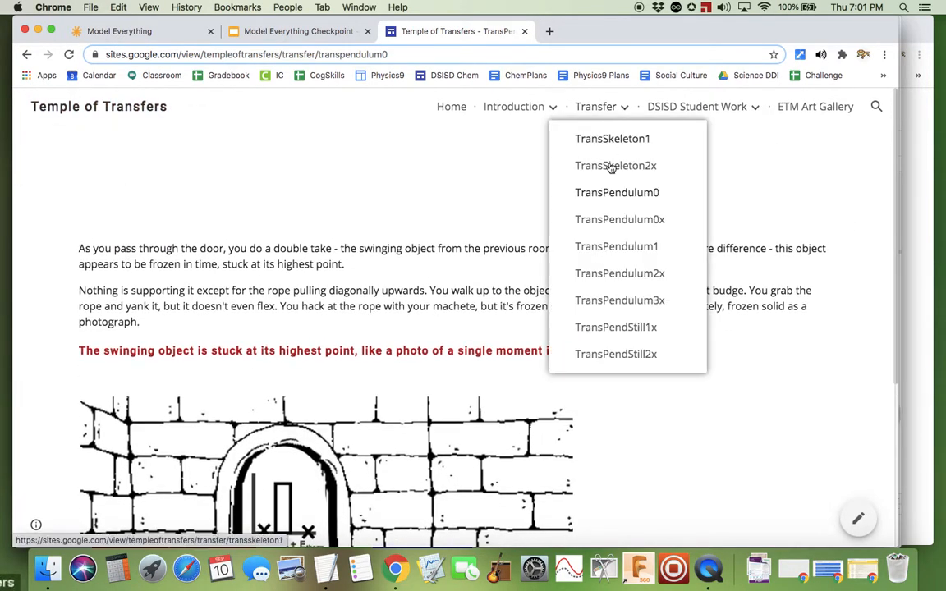
click(616, 247)
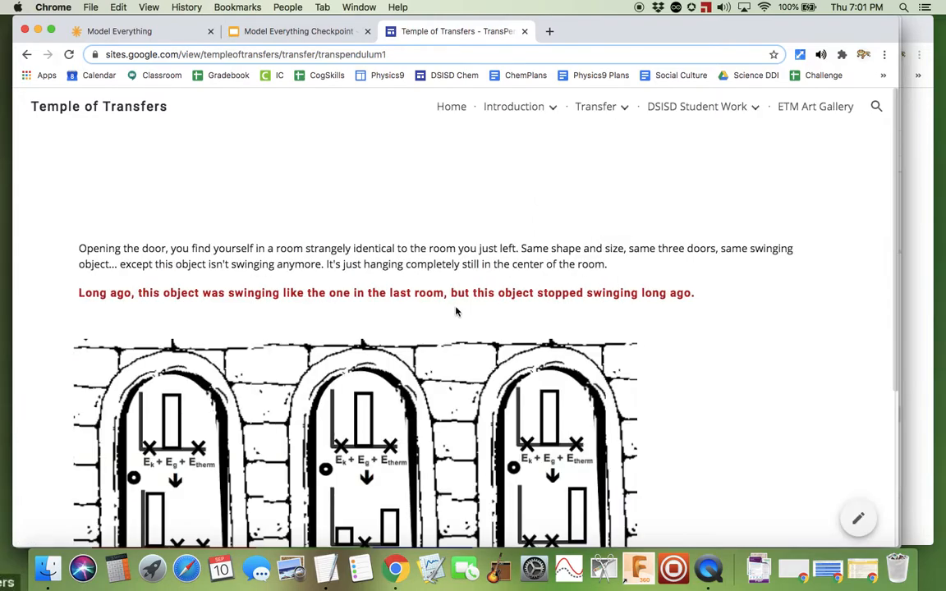
Step: Scroll TransPendulum1 down to its three gravitational-energy door choices
scroll(down, 3)
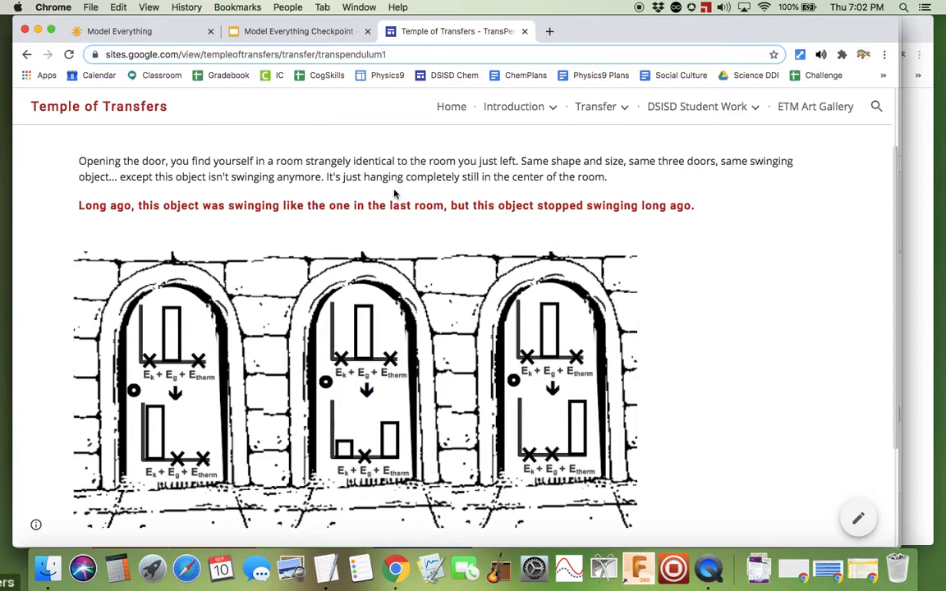
mouse_move(400, 170)
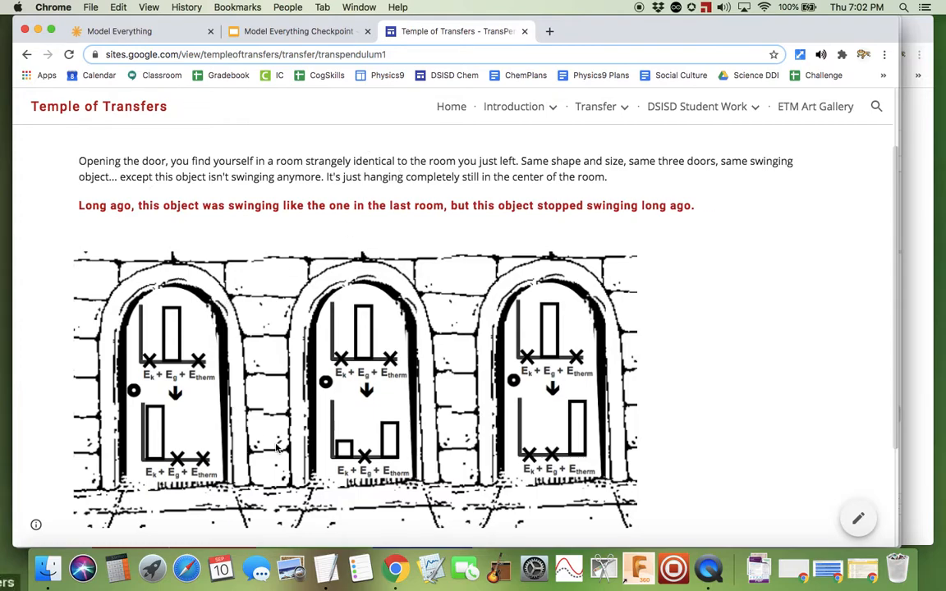
scroll(down, 3)
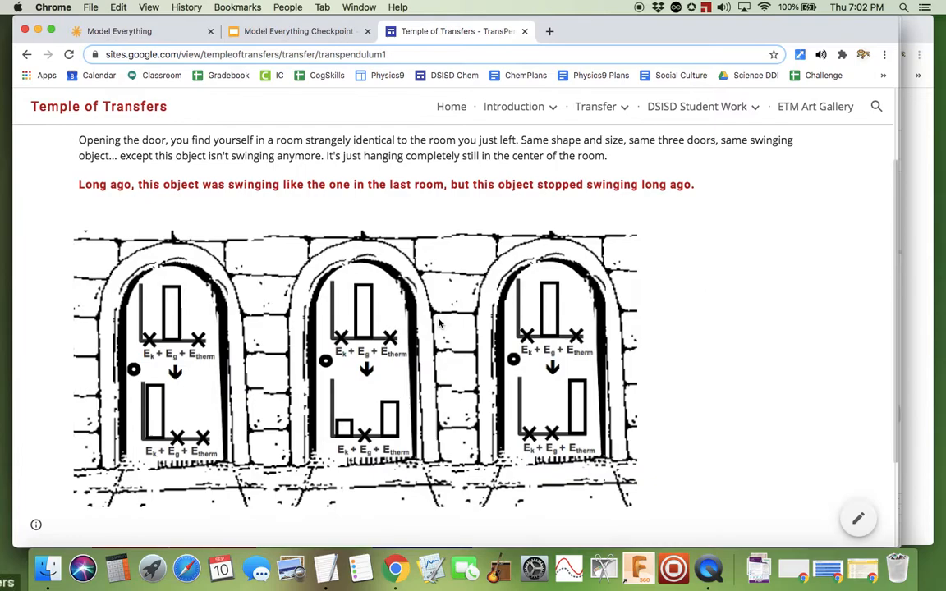
mouse_move(552, 315)
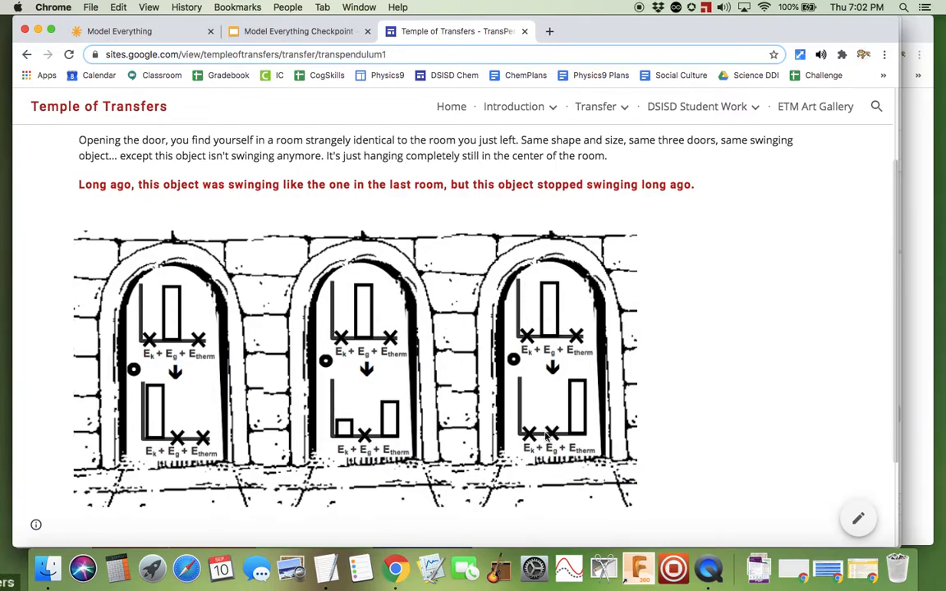
mouse_move(532, 437)
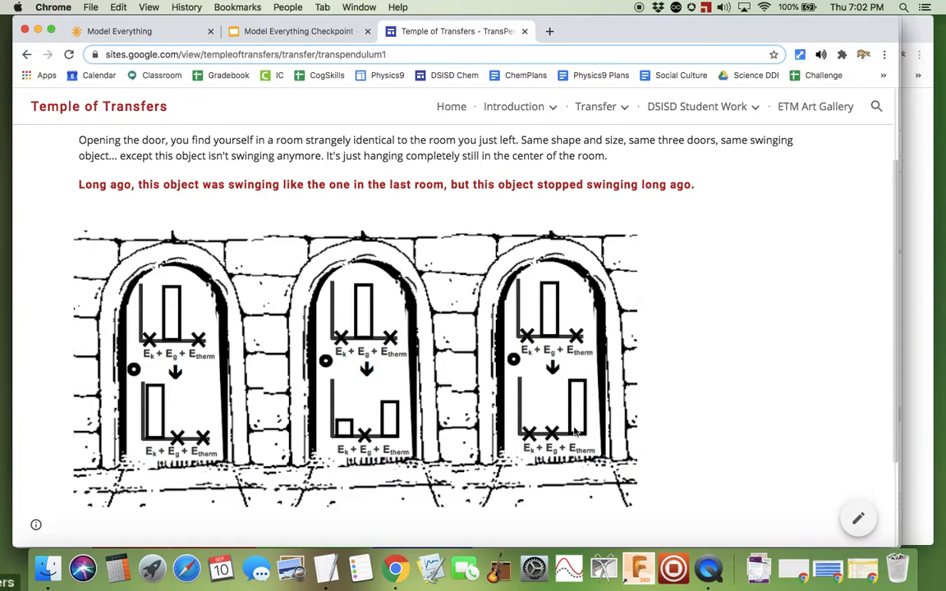
mouse_move(587, 450)
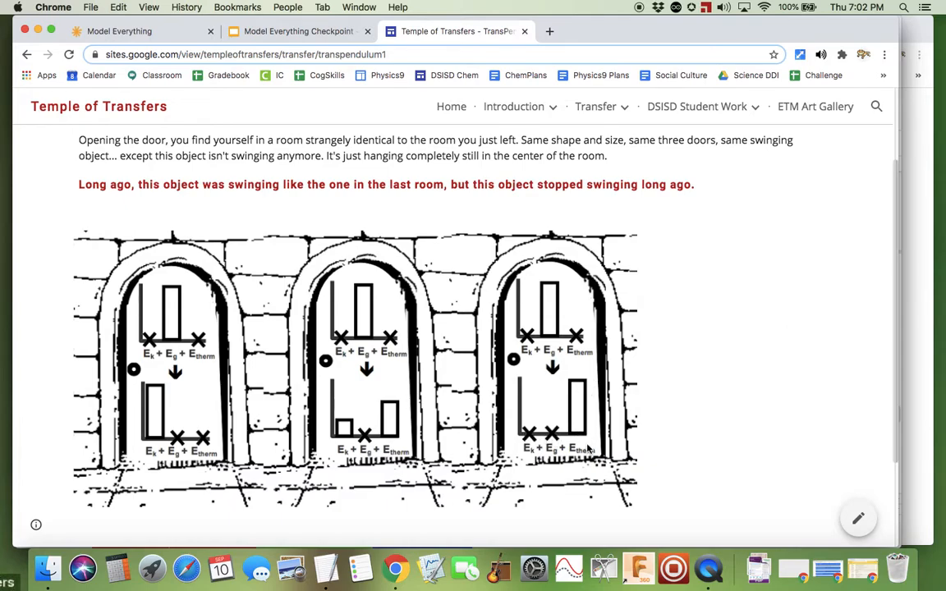
scroll(down, 3)
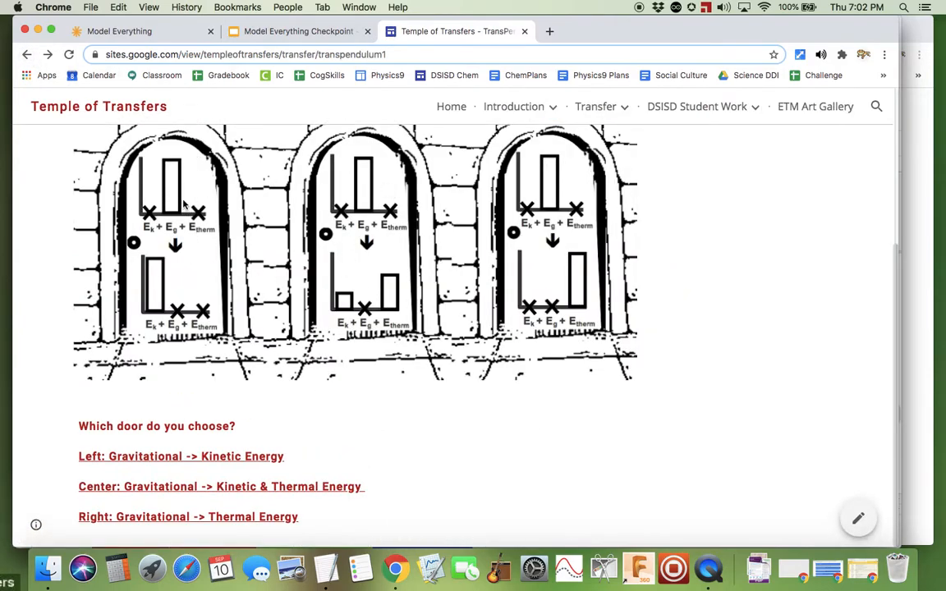
mouse_move(151, 320)
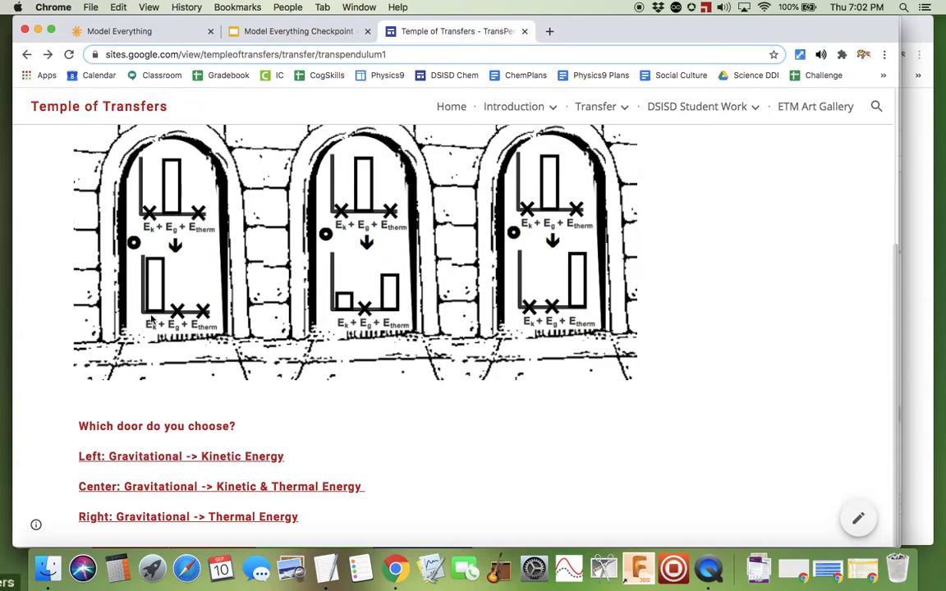
mouse_move(163, 234)
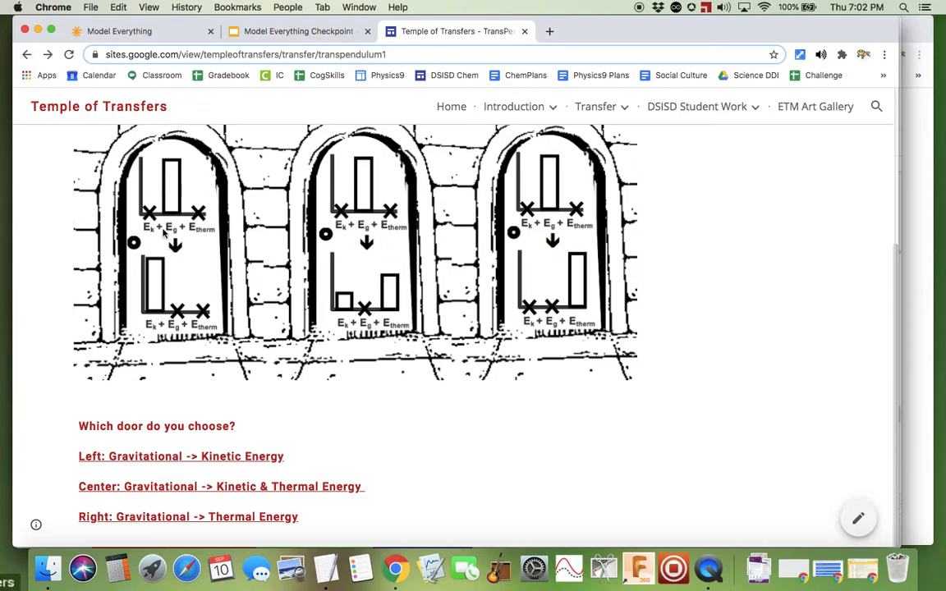
mouse_move(225, 460)
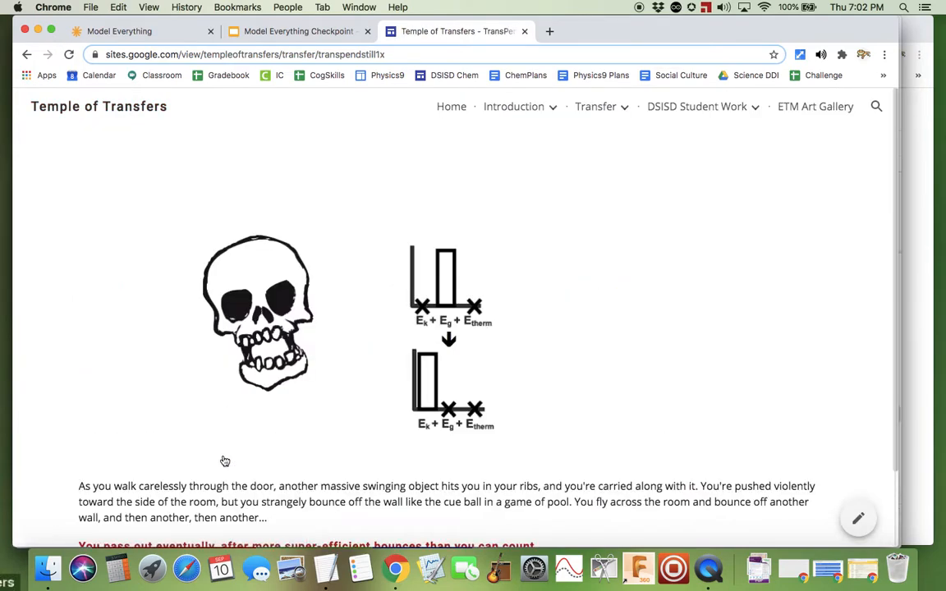
Step: Scroll the skull death page, highlight part of the bounce story, and return to the slides
scroll(down, 3)
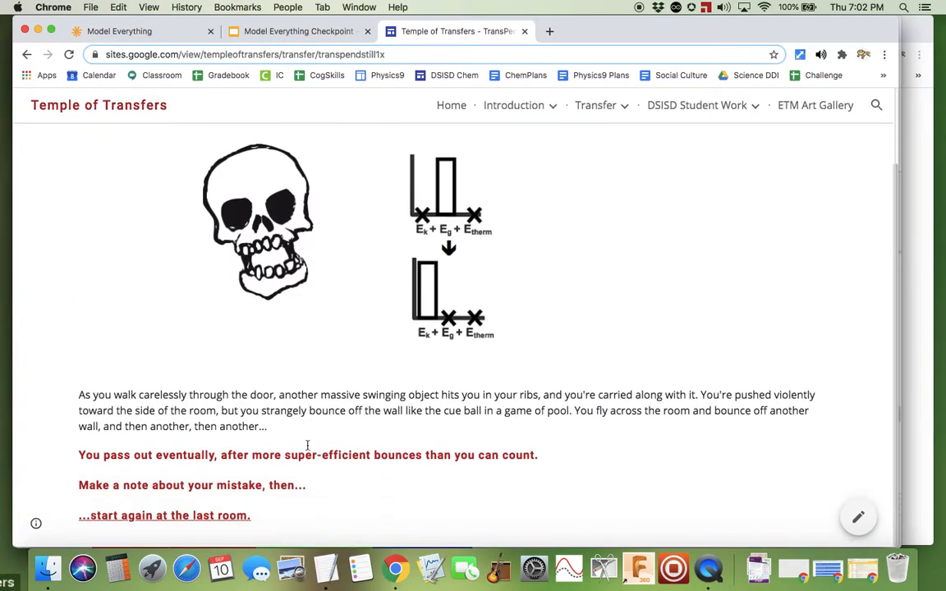
drag(166, 411, 238, 412)
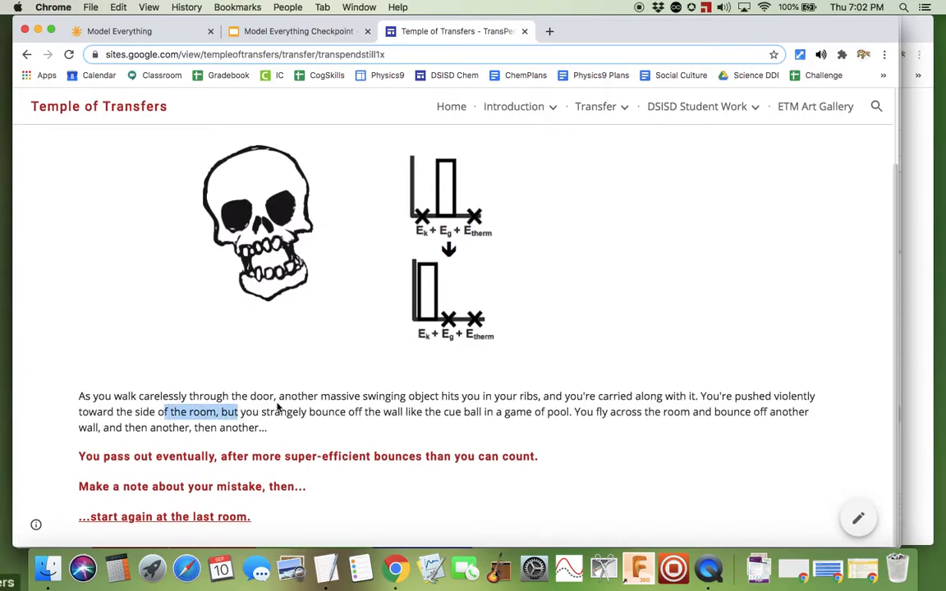
drag(185, 396, 324, 412)
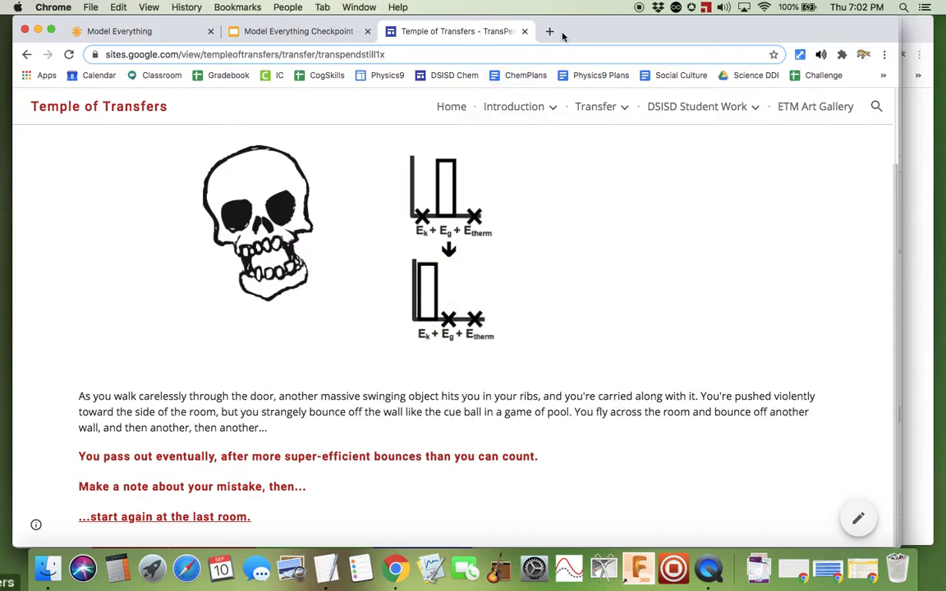
mouse_move(620, 11)
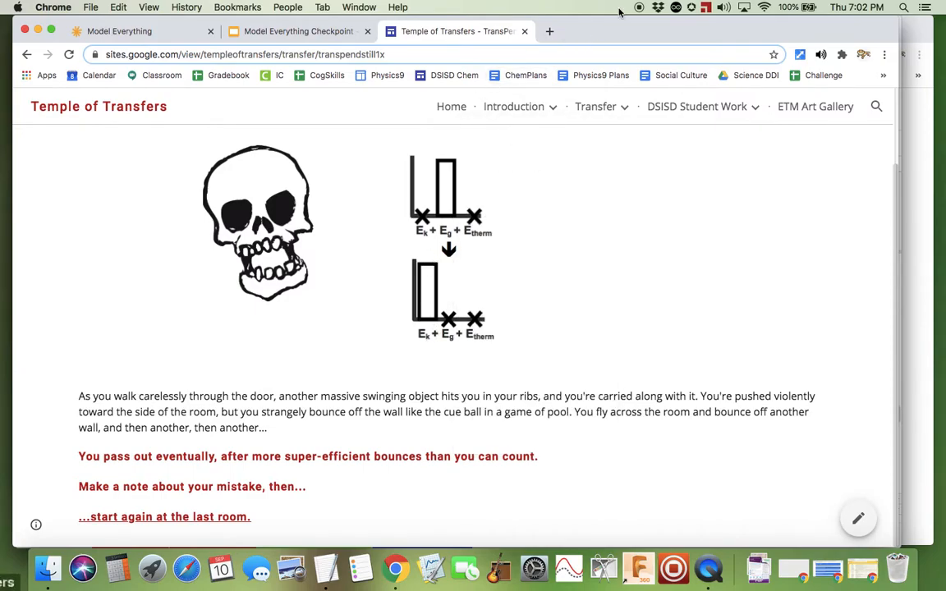
click(297, 31)
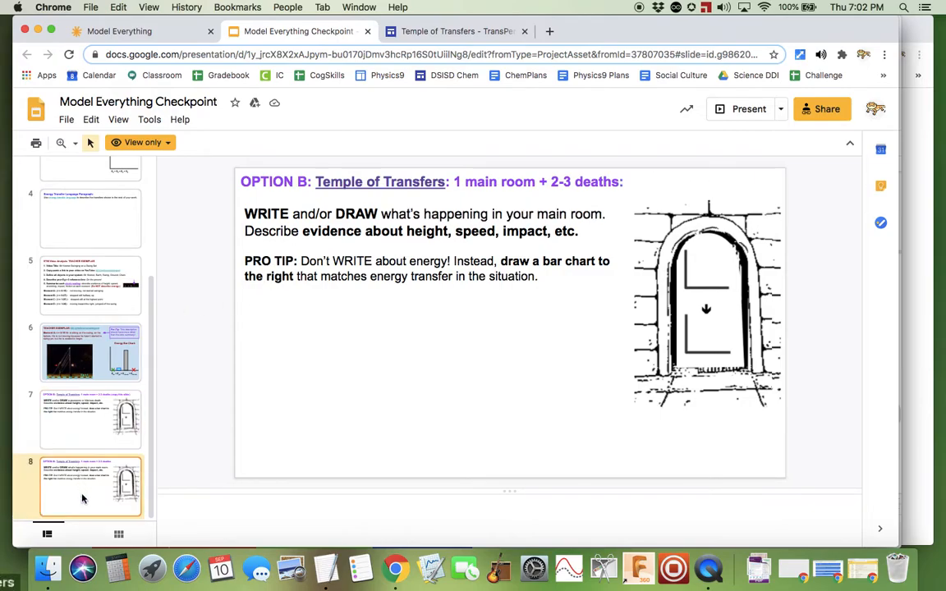
mouse_move(71, 434)
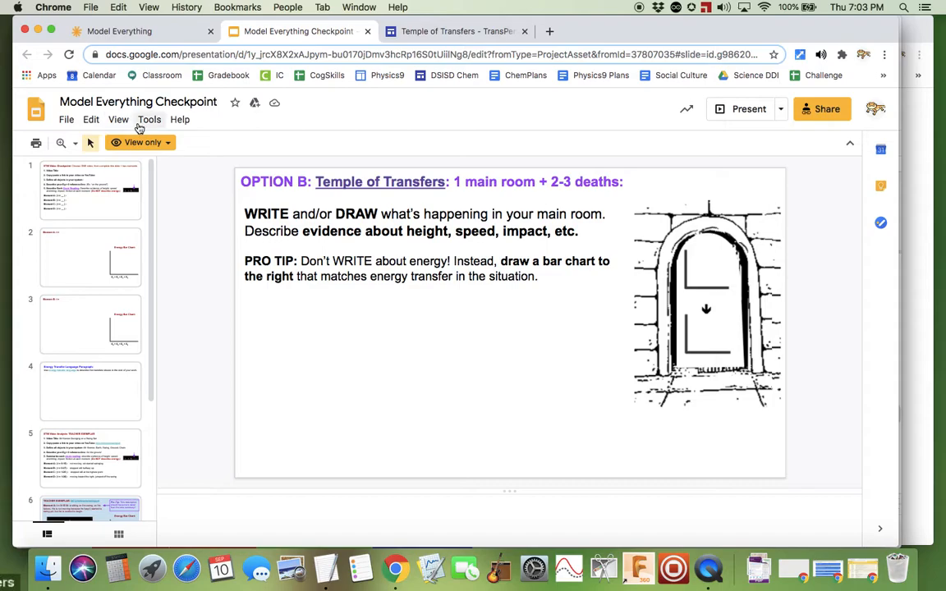
mouse_move(702, 43)
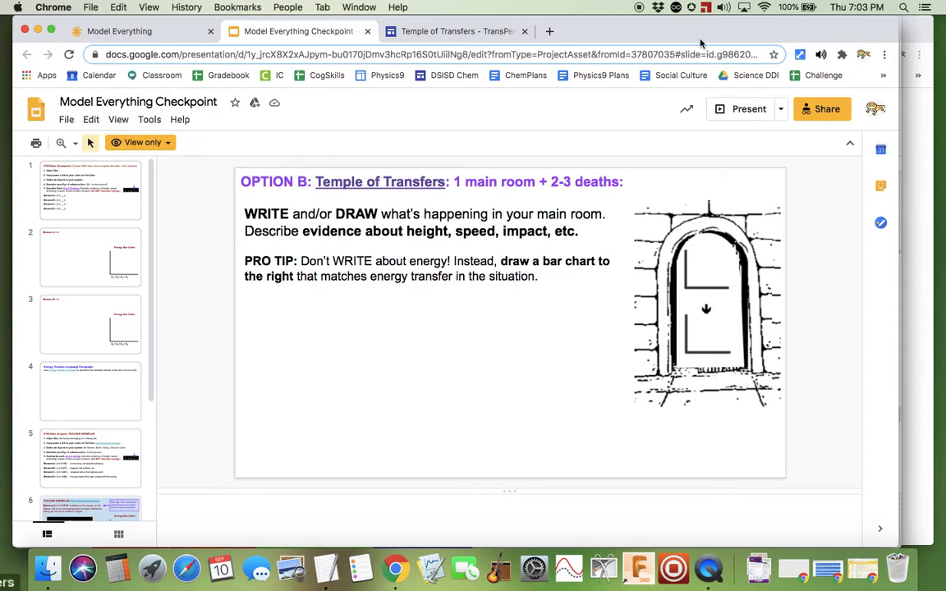